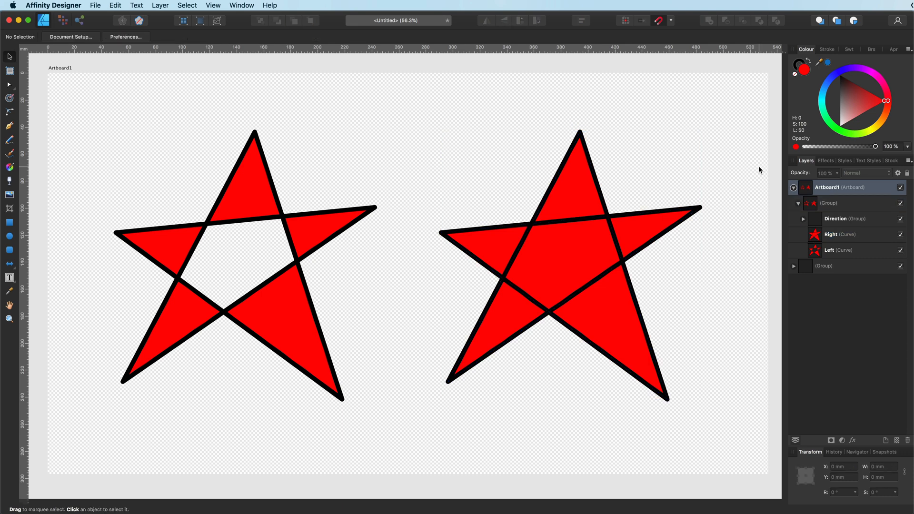
{"action": "mouse_move", "coordinate": [630, 283]}
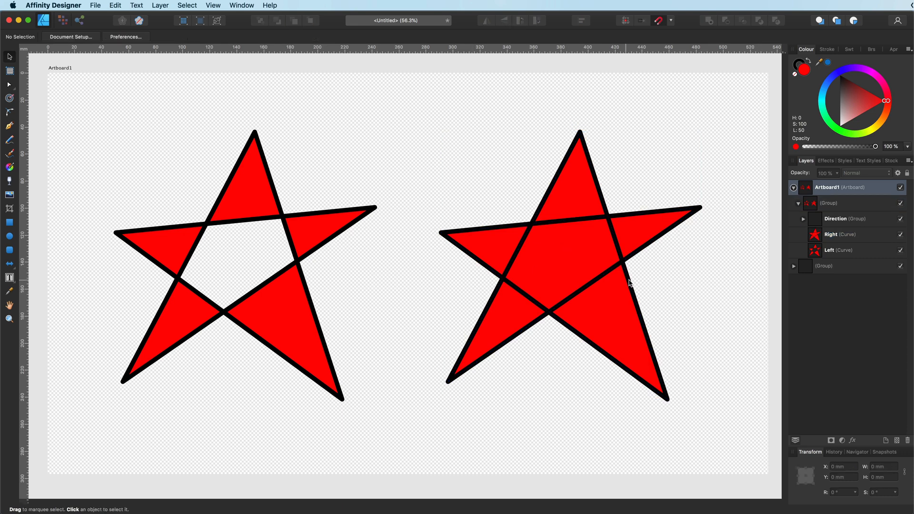
{"action": "mouse_move", "coordinate": [323, 302]}
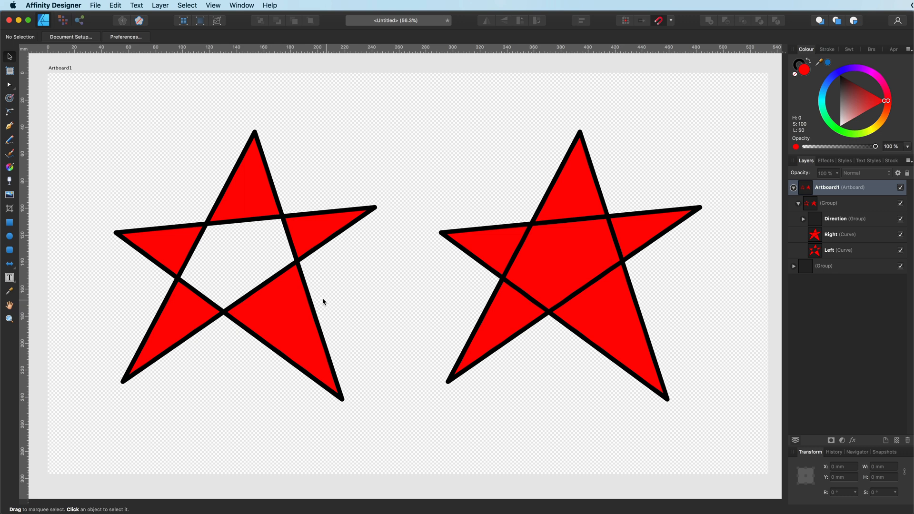
- Compare the fill modes of the left and right red stars without changing them
{"action": "left_click", "coordinate": [828, 203]}
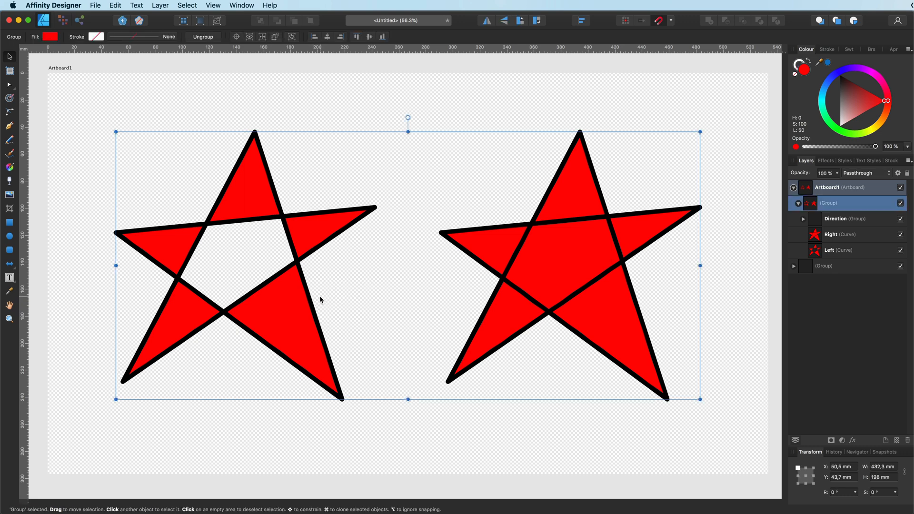
{"action": "mouse_move", "coordinate": [300, 292]}
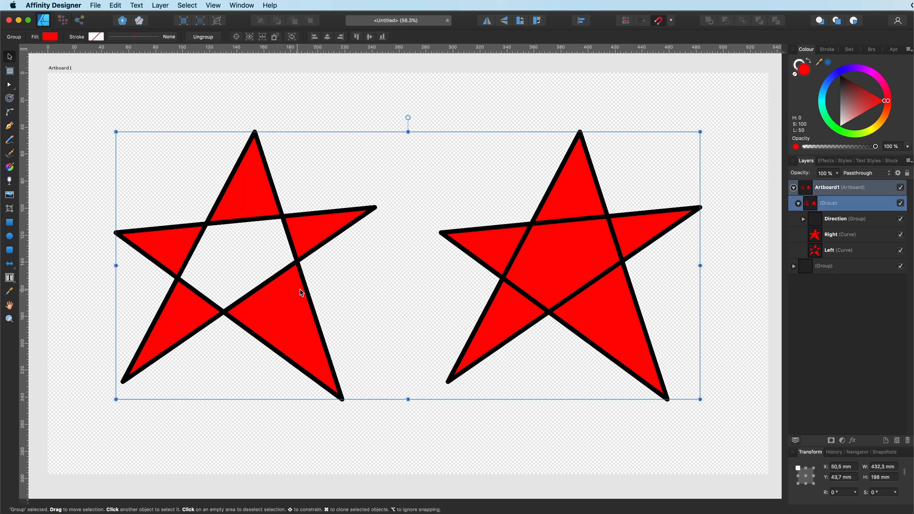
{"action": "left_click", "coordinate": [840, 250]}
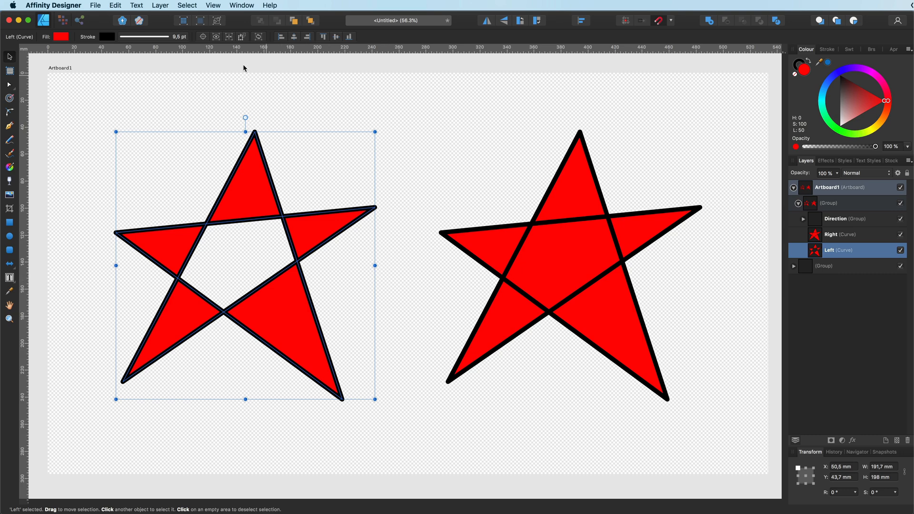
{"action": "left_click", "coordinate": [160, 5]}
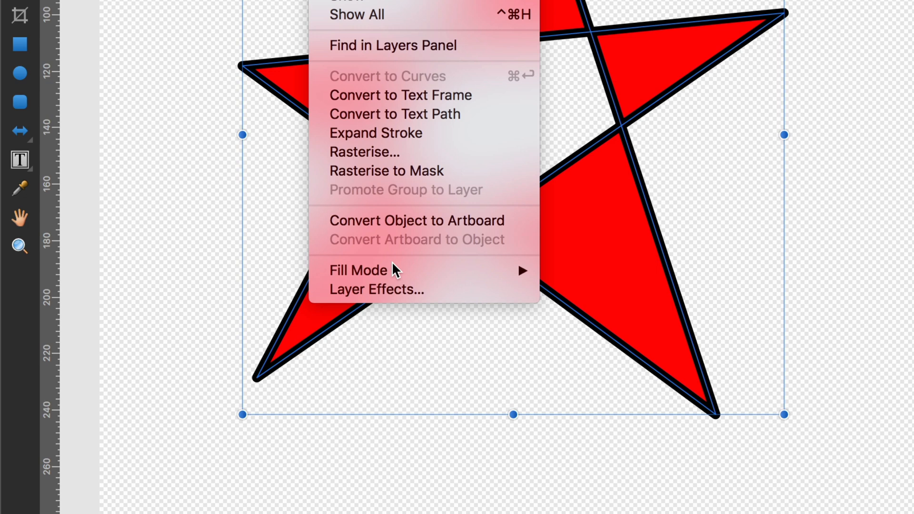
{"action": "mouse_move", "coordinate": [360, 270]}
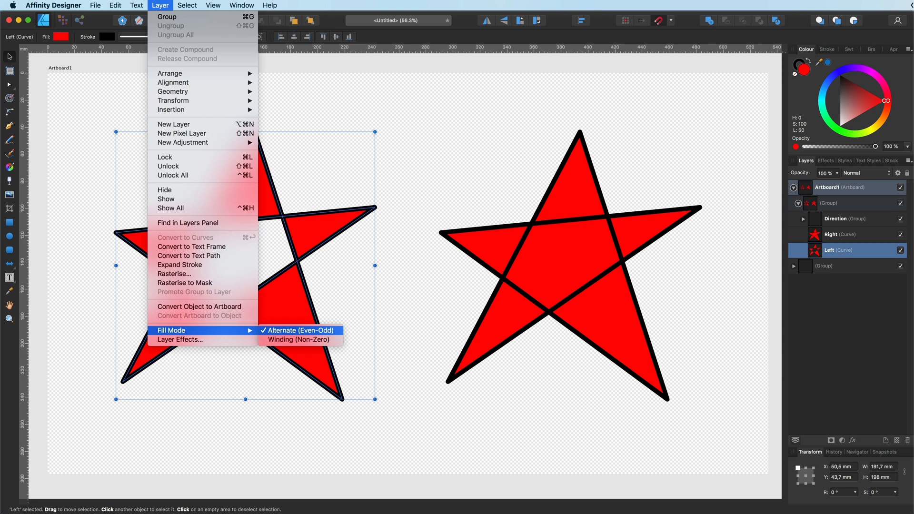
{"action": "left_click", "coordinate": [298, 339]}
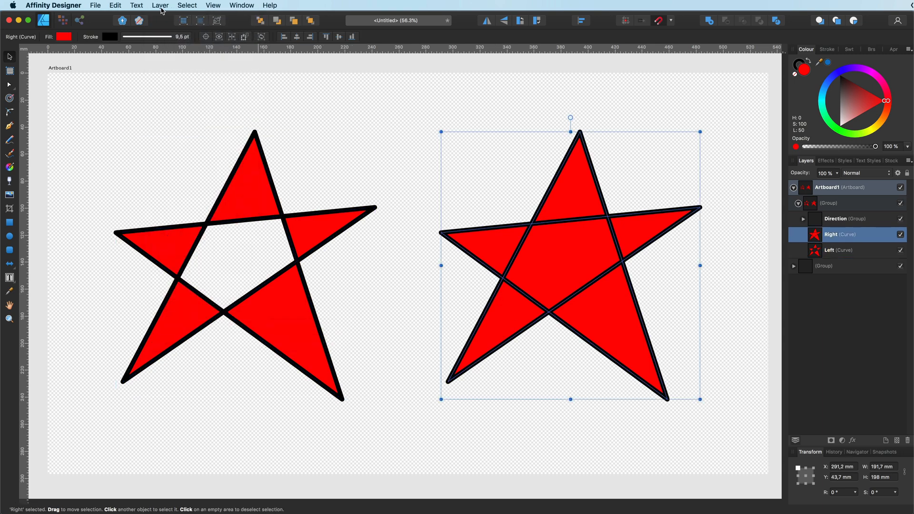
{"action": "left_click", "coordinate": [160, 6]}
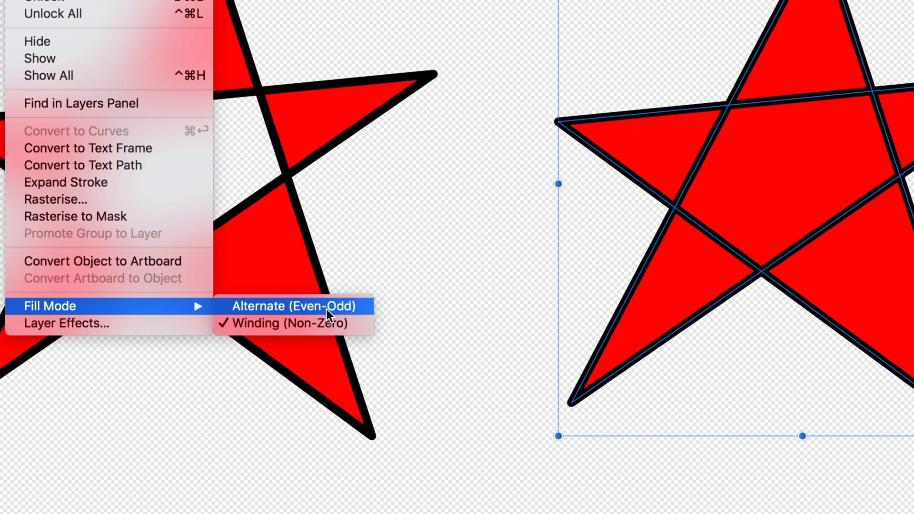
{"action": "left_click", "coordinate": [293, 306]}
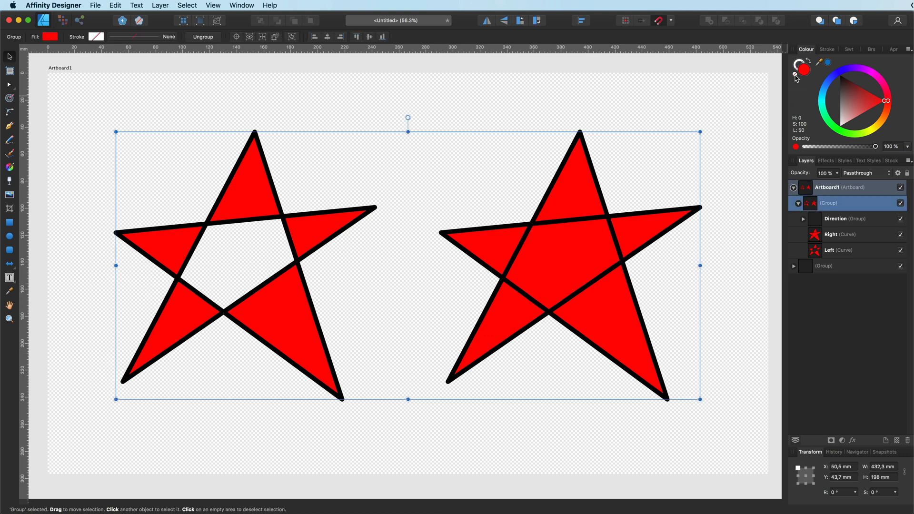
- Draw the horizontal test line and reveal the 0/1 crossing counts with shaded fill regions
{"action": "left_click", "coordinate": [10, 140]}
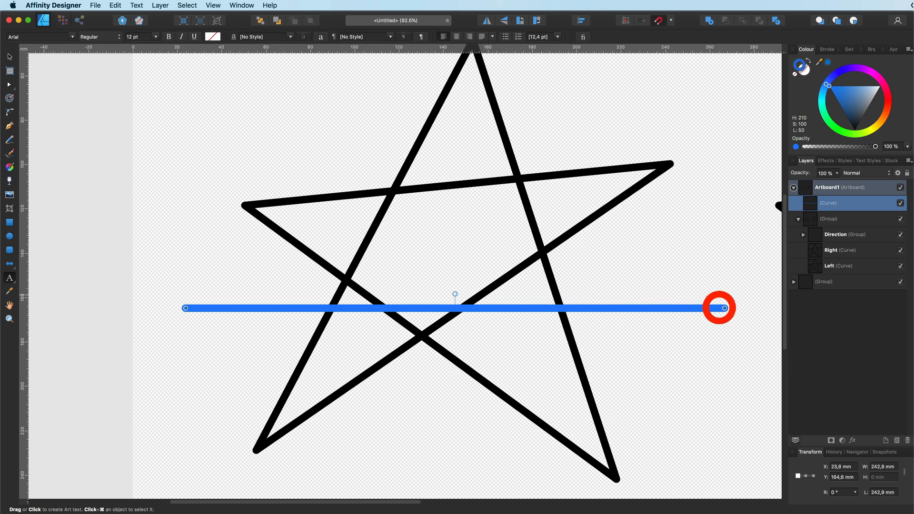
{"action": "mouse_move", "coordinate": [723, 307]}
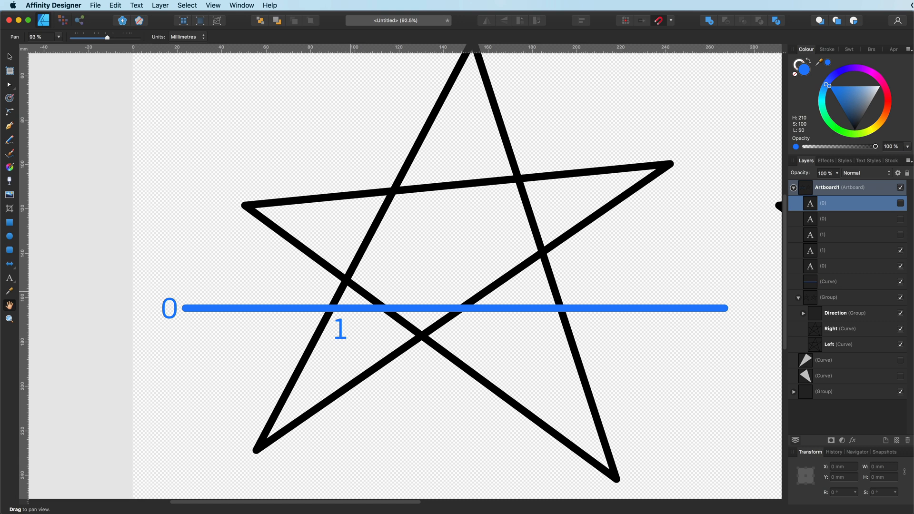
{"action": "left_click", "coordinate": [346, 308]}
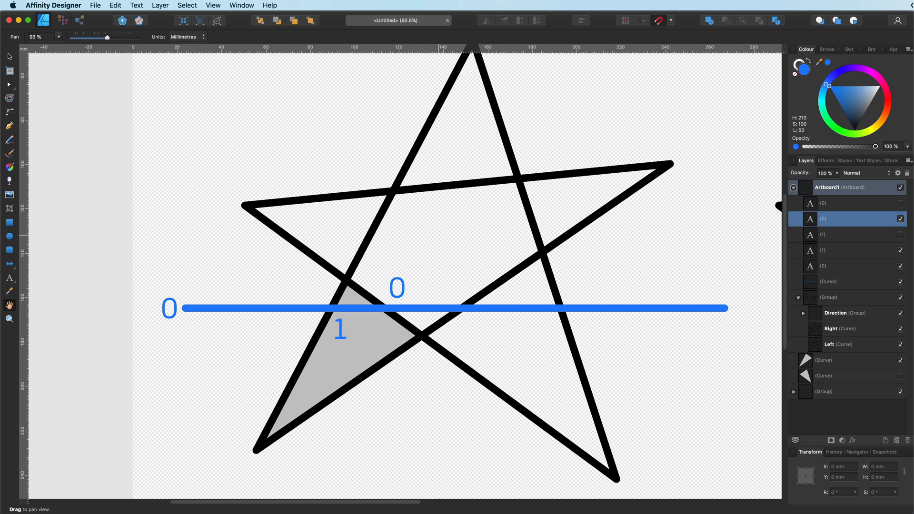
{"action": "left_click", "coordinate": [458, 310]}
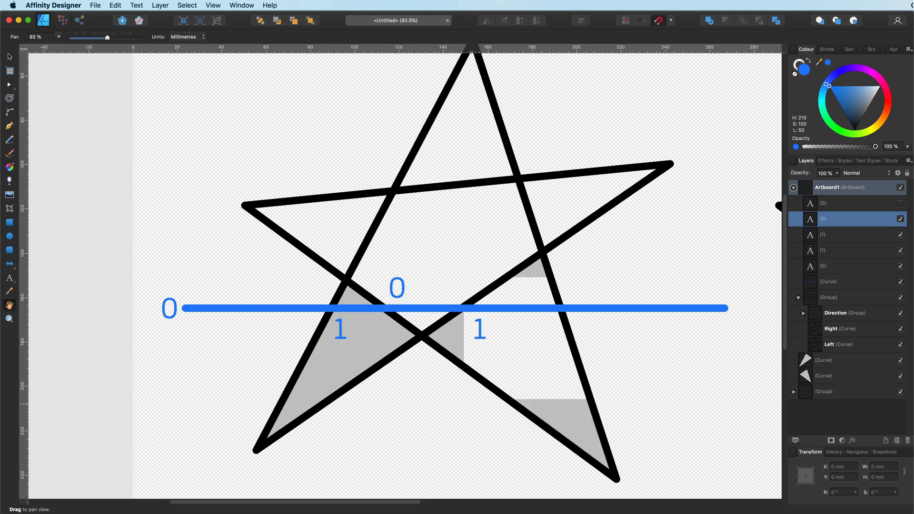
{"action": "left_click", "coordinate": [552, 308]}
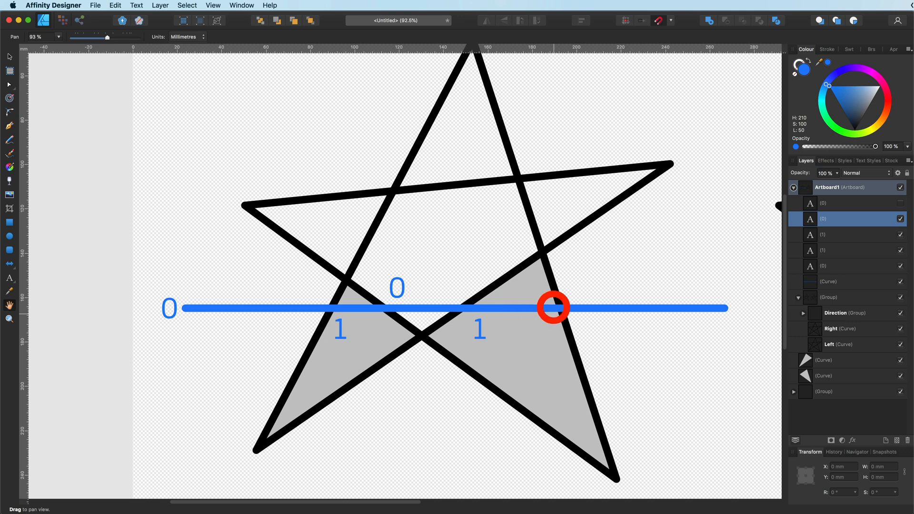
{"action": "left_click", "coordinate": [554, 308]}
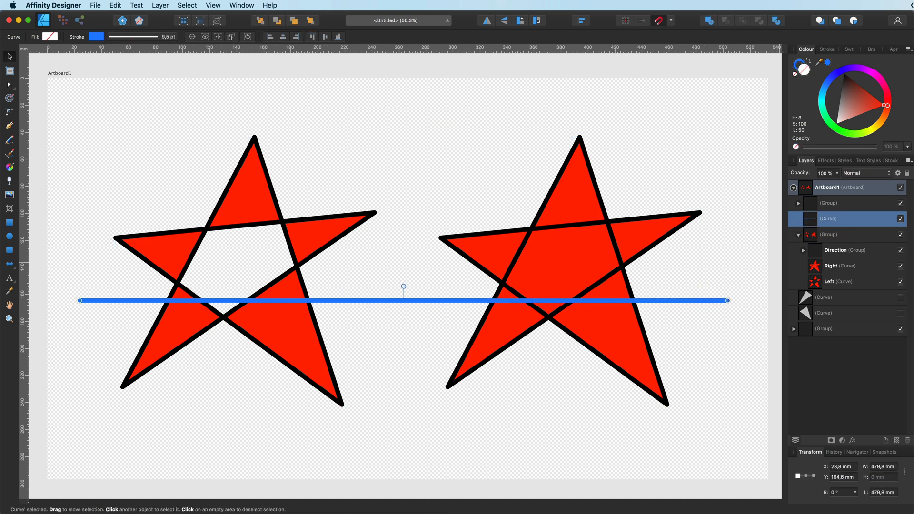
{"action": "left_click", "coordinate": [828, 234]}
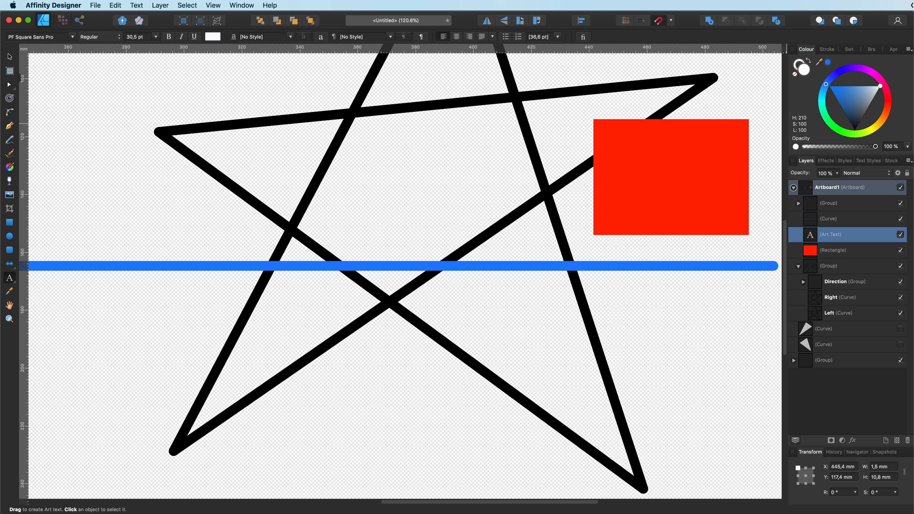
- Write the note 'CW +1, CCW -1, 0 = NO FILL' in white text inside the red box
{"action": "type", "text": "CW"}
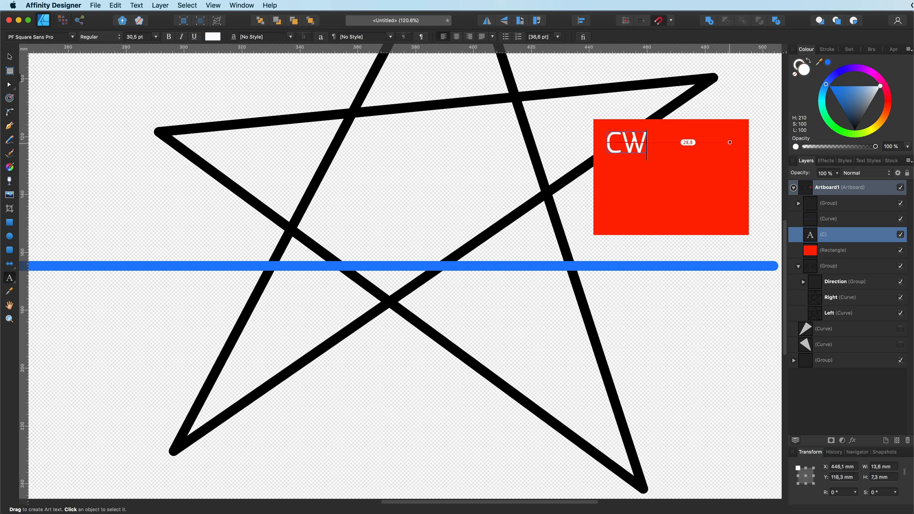
{"action": "type", "text": "+1"}
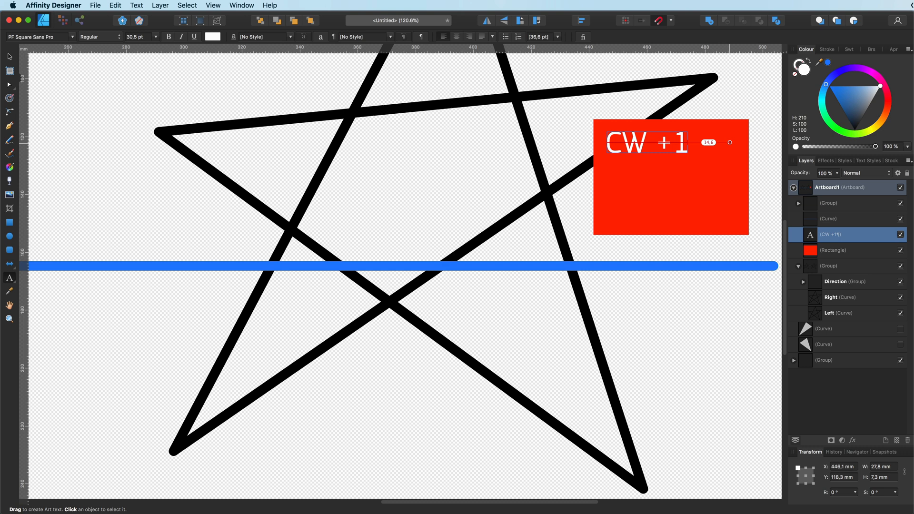
{"action": "type", "text": "CCW =1"}
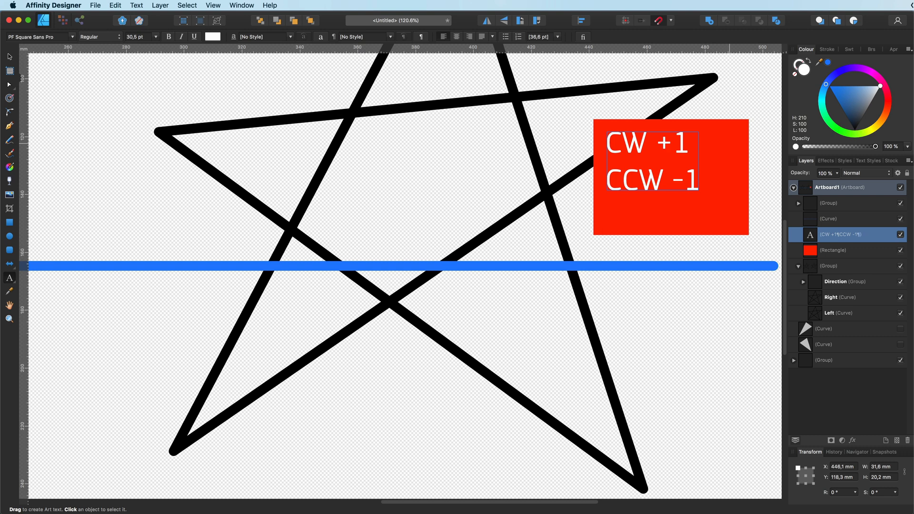
{"action": "type", "text": "0 = N"}
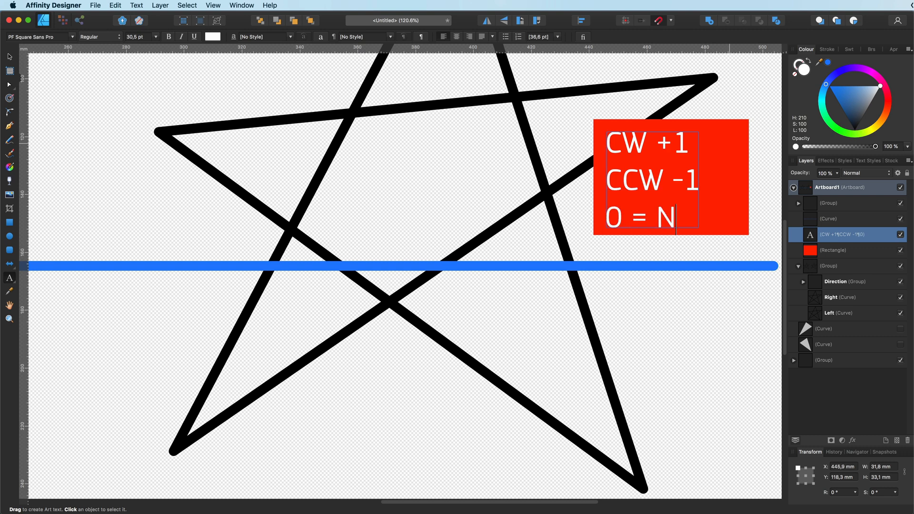
{"action": "type", "text": "O FILL"}
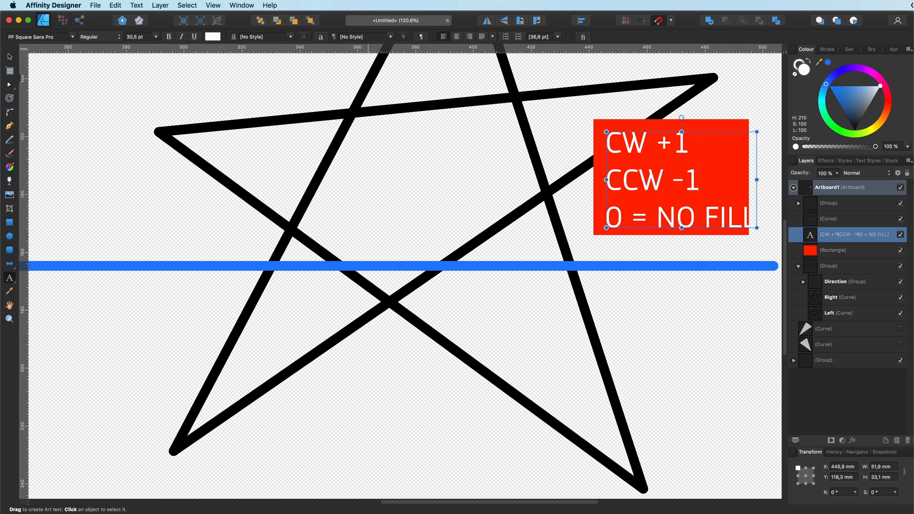
{"action": "left_click", "coordinate": [835, 251]}
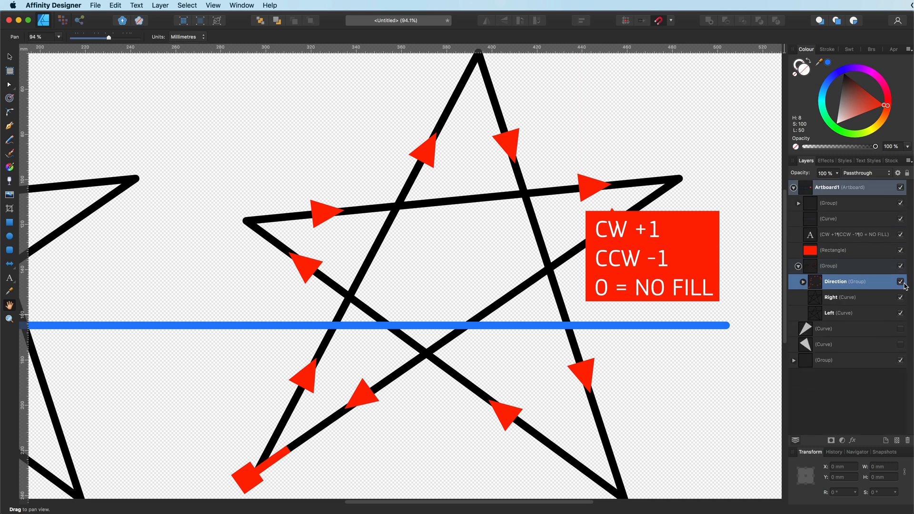
- Select the star outline path and display its drawing direction
{"action": "left_click", "coordinate": [901, 282]}
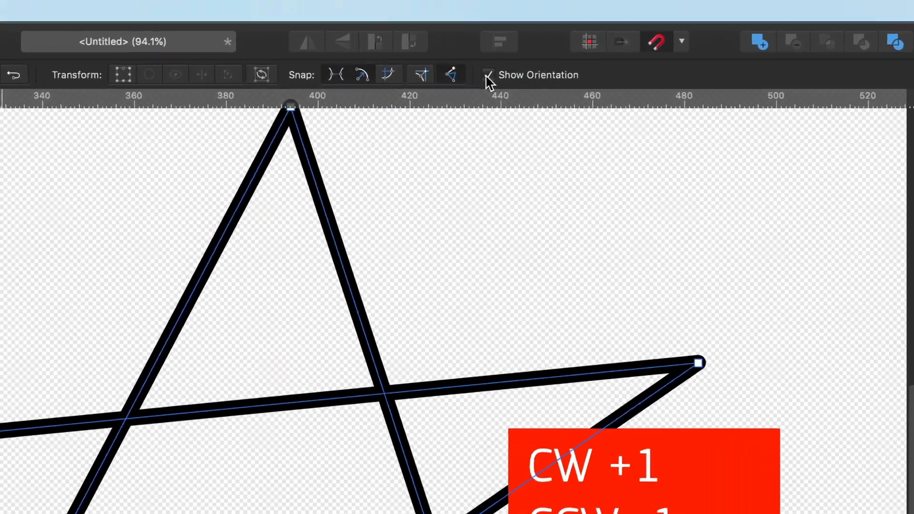
{"action": "left_click", "coordinate": [488, 74]}
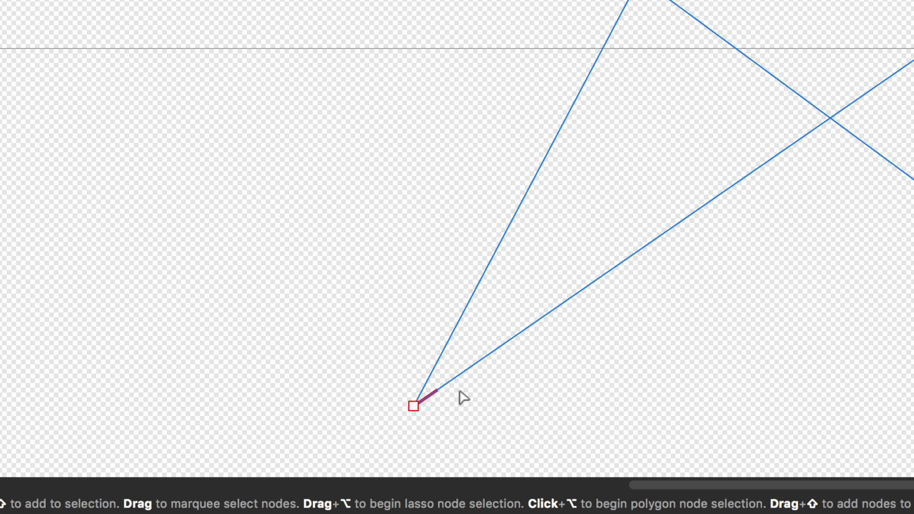
{"action": "mouse_move", "coordinate": [417, 425]}
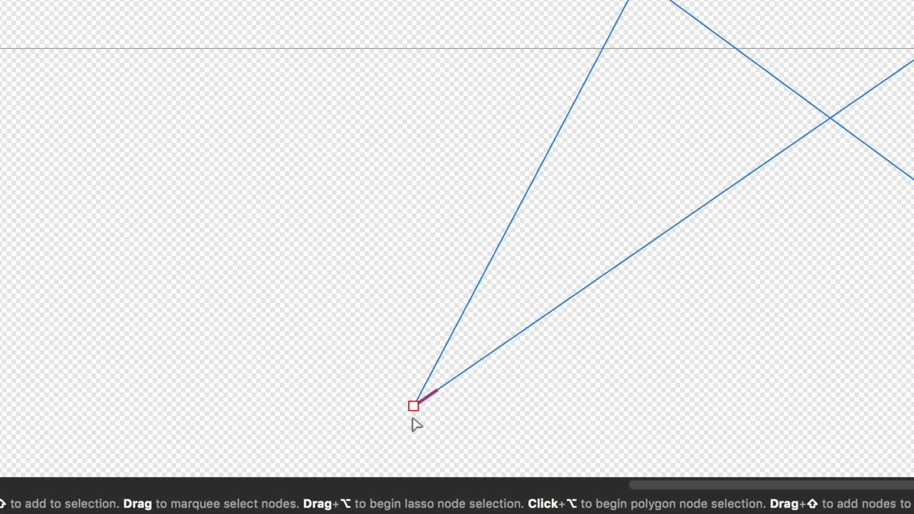
{"action": "mouse_move", "coordinate": [542, 338]}
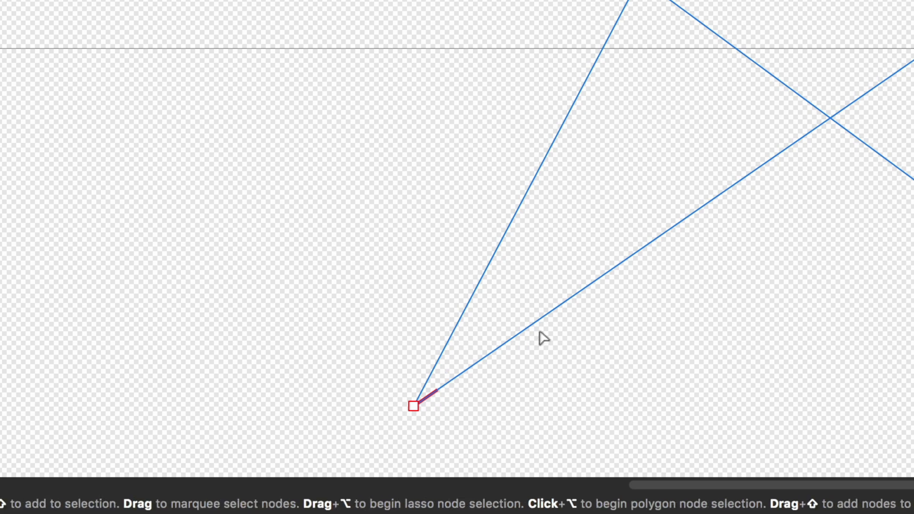
{"action": "mouse_move", "coordinate": [470, 313]}
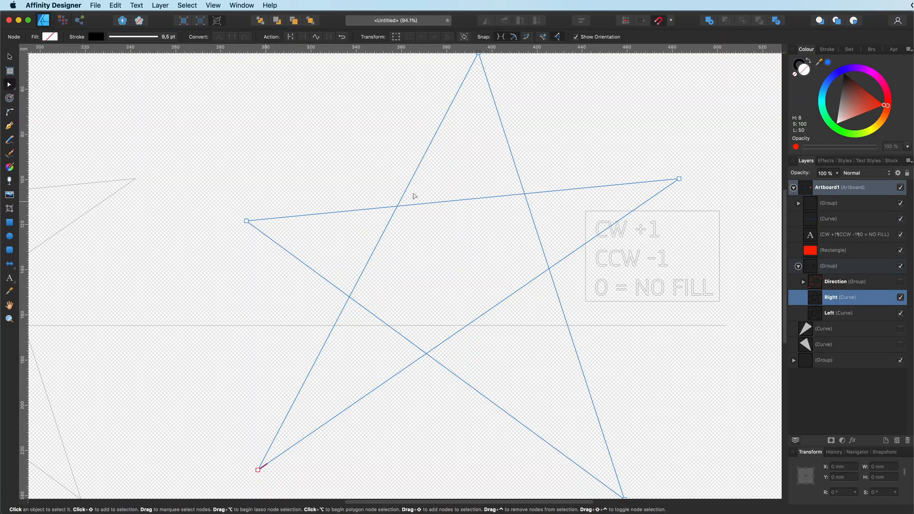
{"action": "mouse_move", "coordinate": [278, 481]}
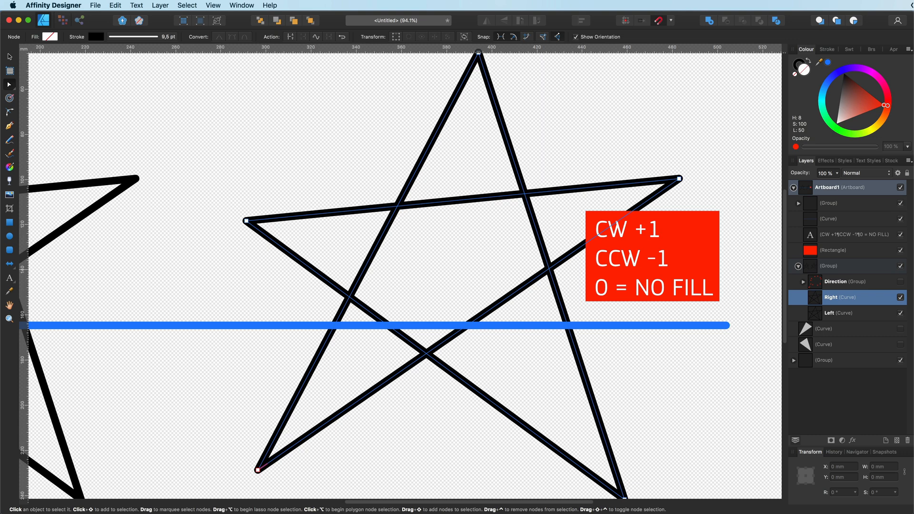
- Hide the star demonstration drawings, leaving the artboard empty
{"action": "left_click", "coordinate": [900, 282]}
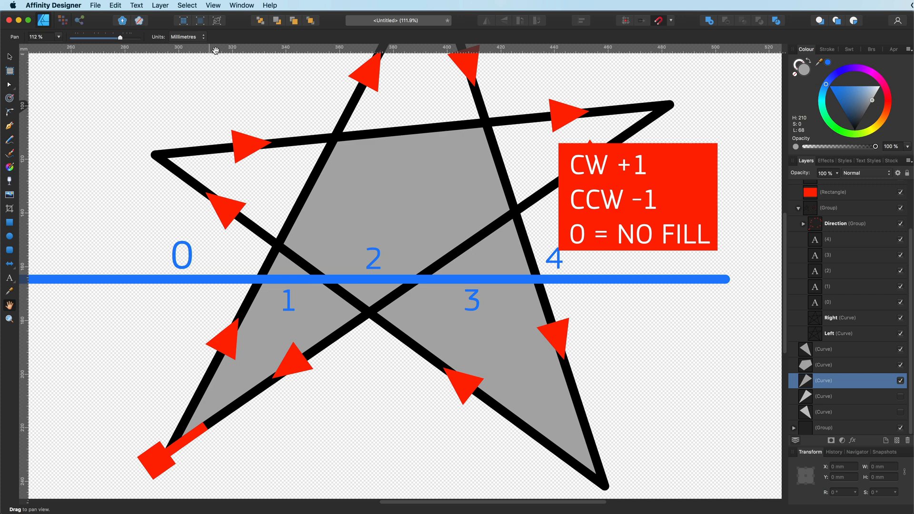
{"action": "mouse_move", "coordinate": [446, 95]}
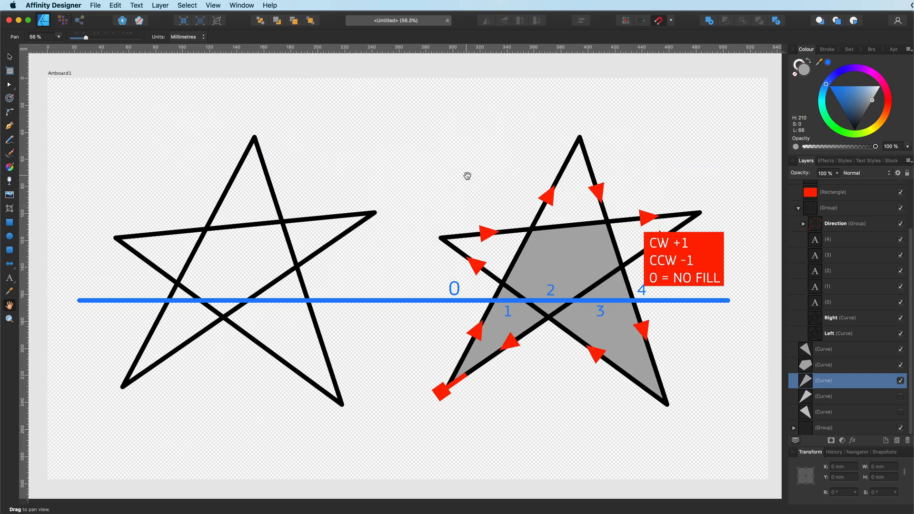
{"action": "left_click", "coordinate": [840, 317]}
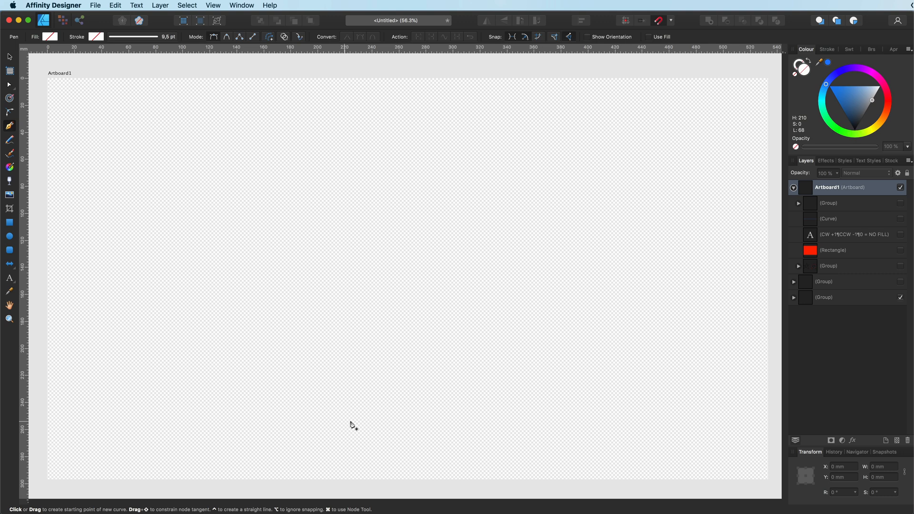
{"action": "mouse_move", "coordinate": [311, 424]}
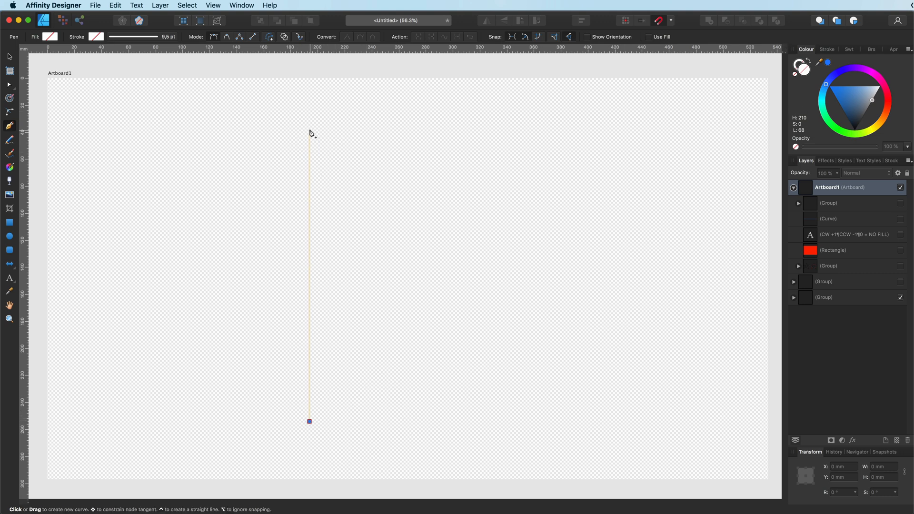
- Draw two crossing rectangles and merge them into one curve
{"action": "left_click", "coordinate": [428, 126]}
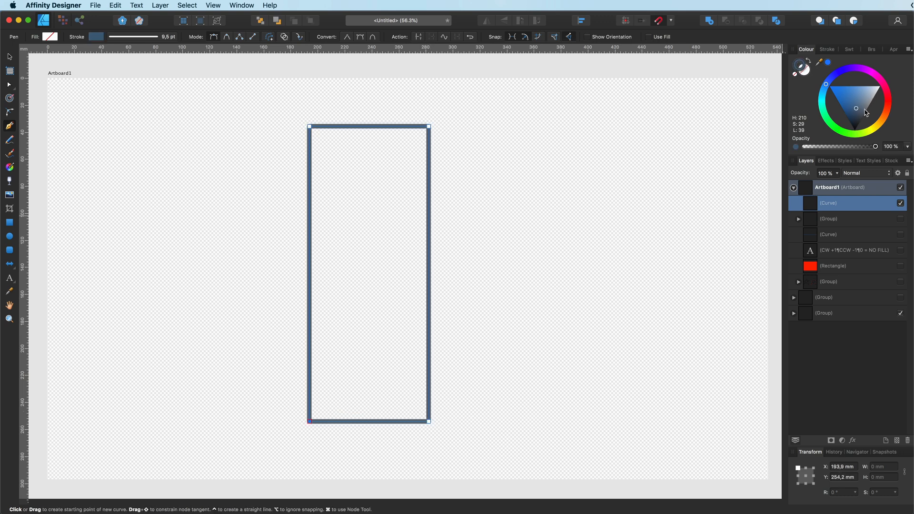
{"action": "left_click", "coordinate": [855, 129]}
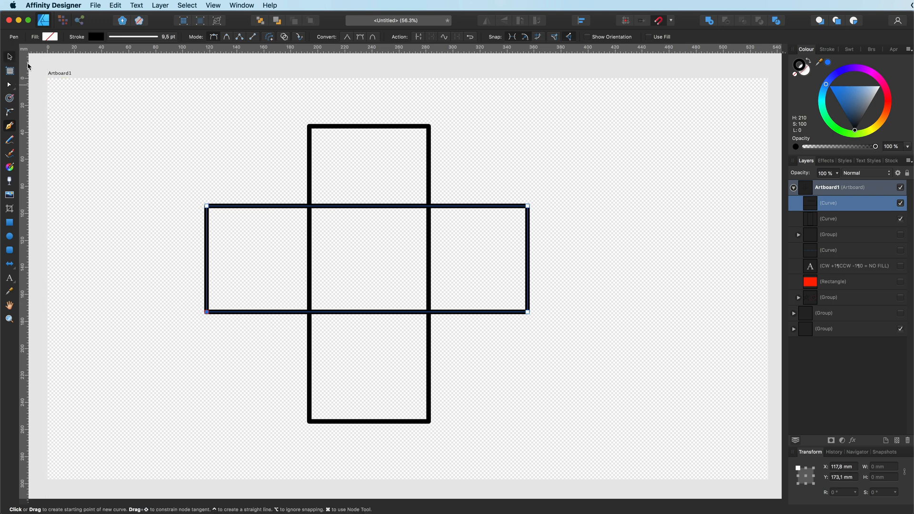
{"action": "left_click", "coordinate": [827, 219]}
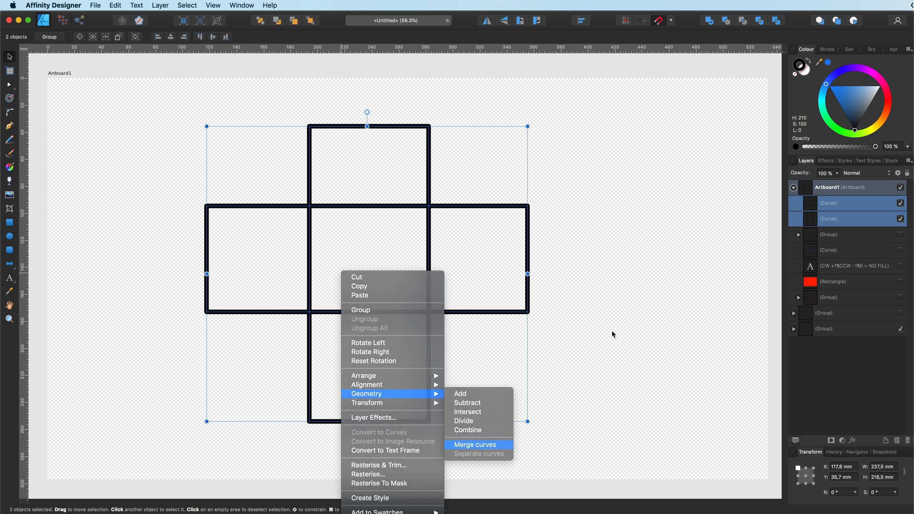
{"action": "left_click", "coordinate": [474, 444]}
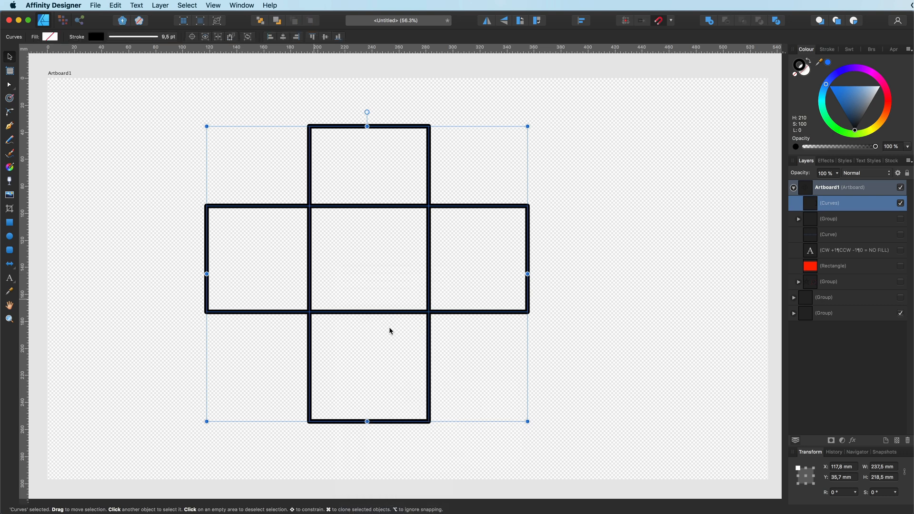
- Fill the merged cross red and set it to the winding fill rule
{"action": "left_click", "coordinate": [885, 105]}
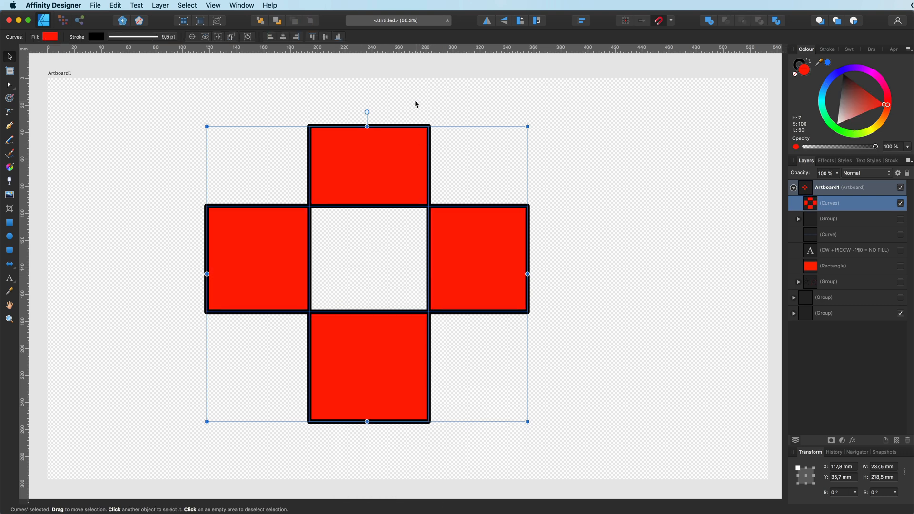
{"action": "left_click", "coordinate": [160, 5]}
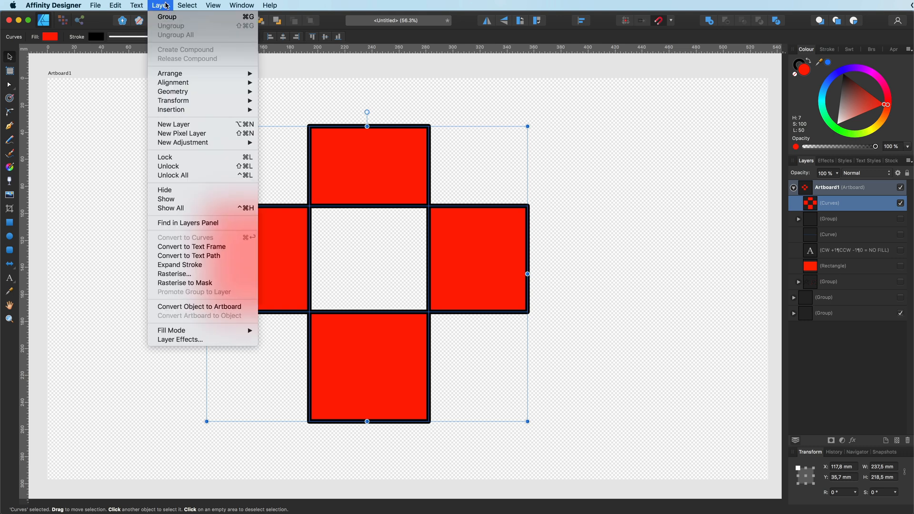
{"action": "mouse_move", "coordinate": [194, 331]}
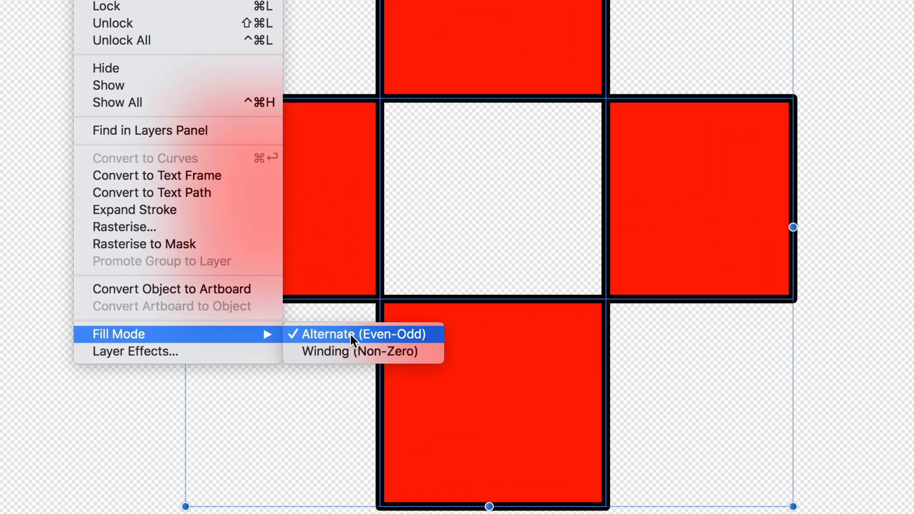
{"action": "mouse_move", "coordinate": [355, 352]}
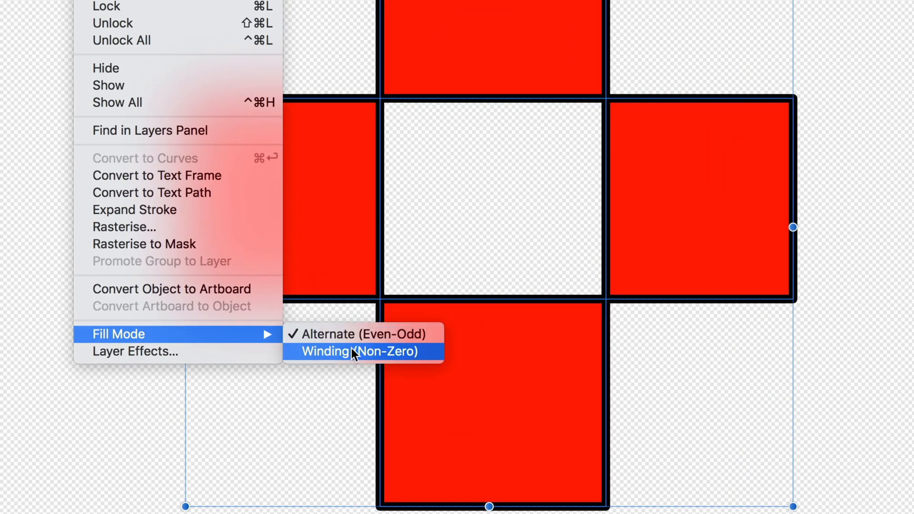
{"action": "left_click", "coordinate": [360, 351]}
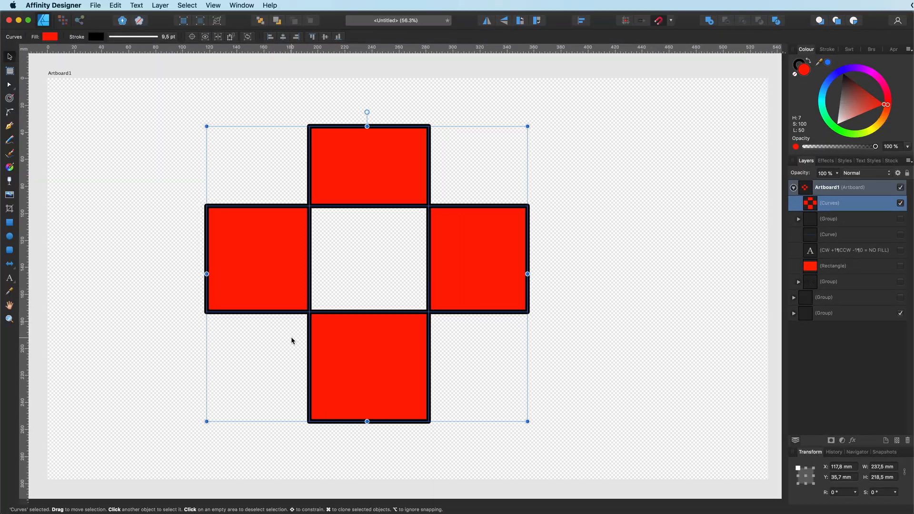
{"action": "mouse_move", "coordinate": [286, 312]}
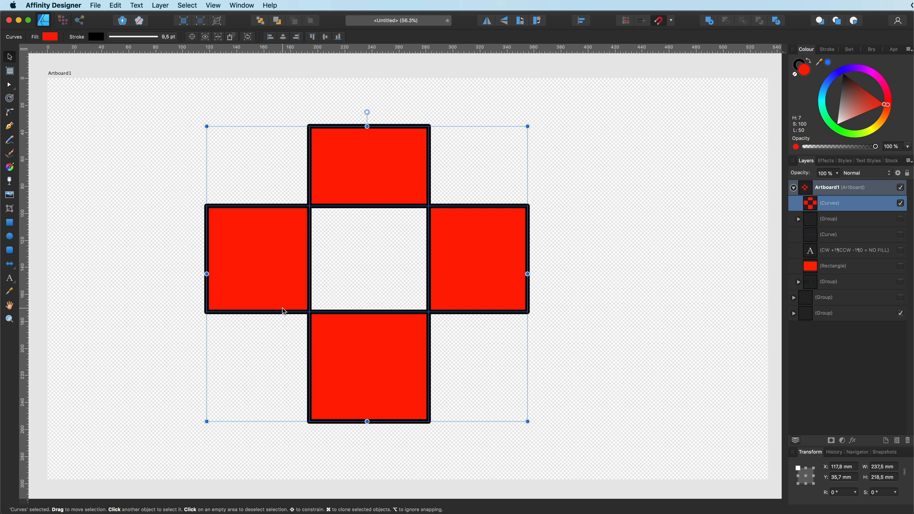
{"action": "mouse_move", "coordinate": [82, 206]}
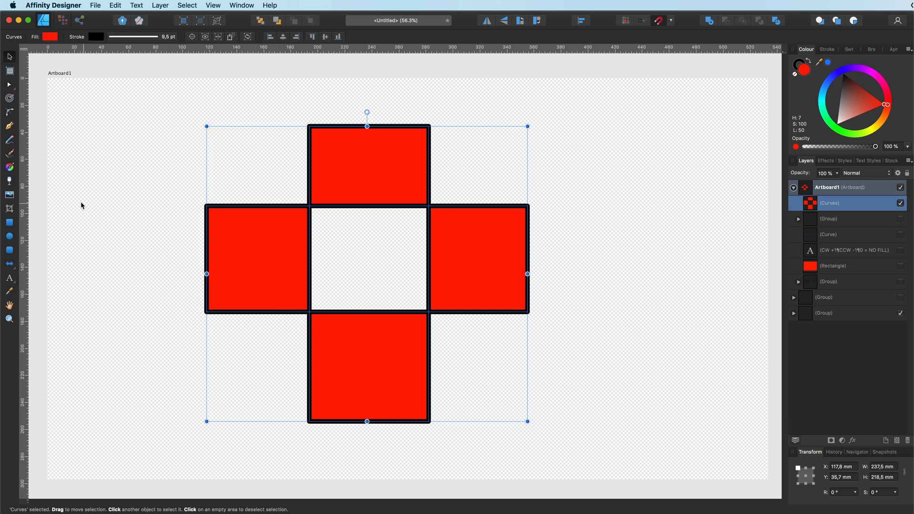
{"action": "mouse_move", "coordinate": [164, 294]}
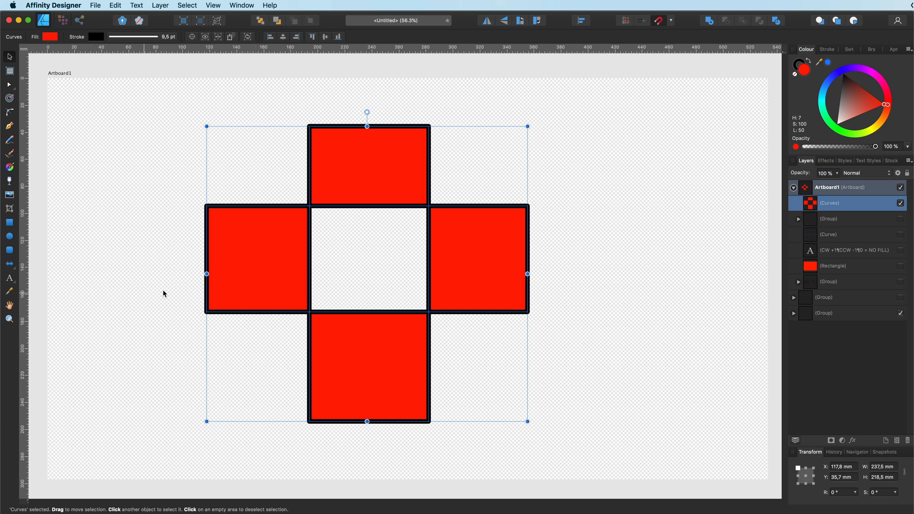
{"action": "mouse_move", "coordinate": [188, 291]}
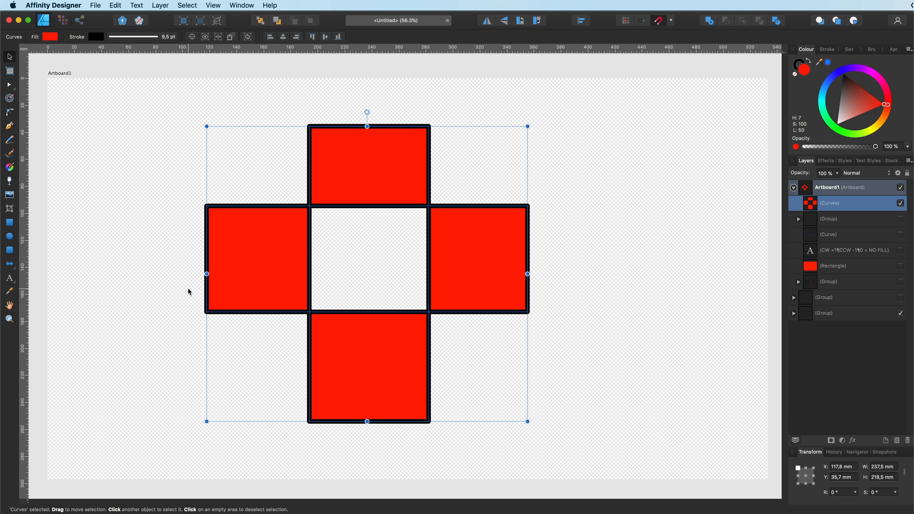
{"action": "mouse_move", "coordinate": [273, 231]}
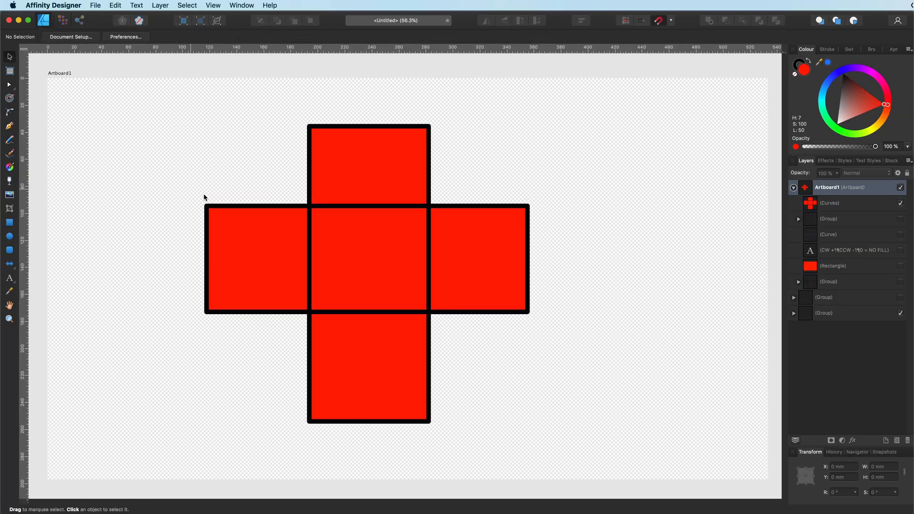
- Hide the old cross and draw a new tall rectangle on the artboard
{"action": "left_click", "coordinate": [830, 203]}
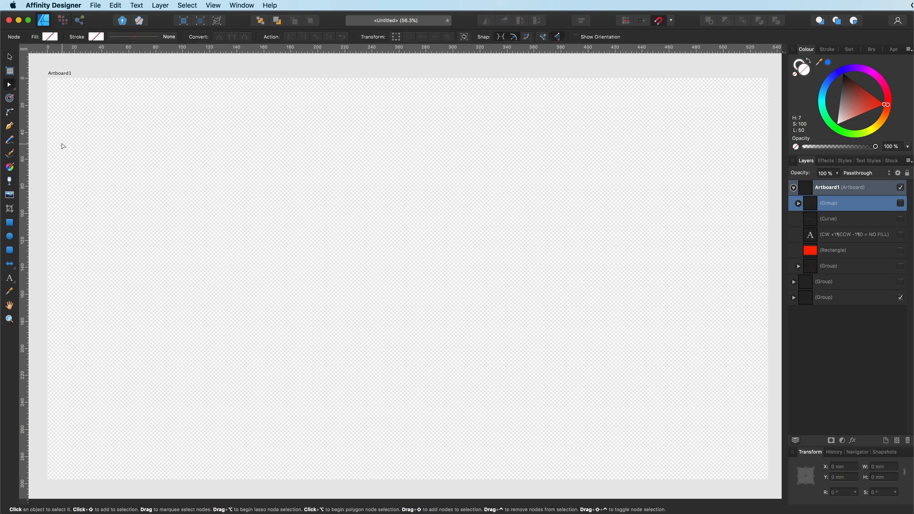
{"action": "mouse_move", "coordinate": [17, 185]}
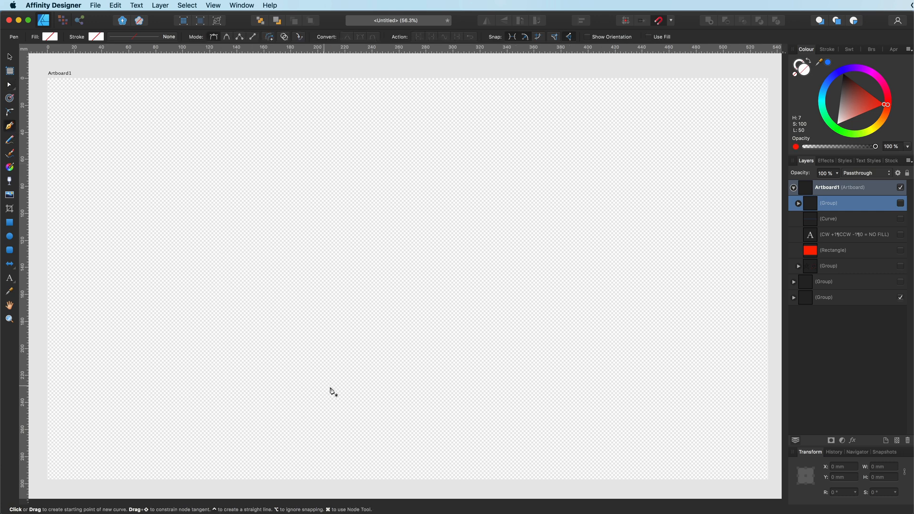
{"action": "left_click", "coordinate": [332, 391]}
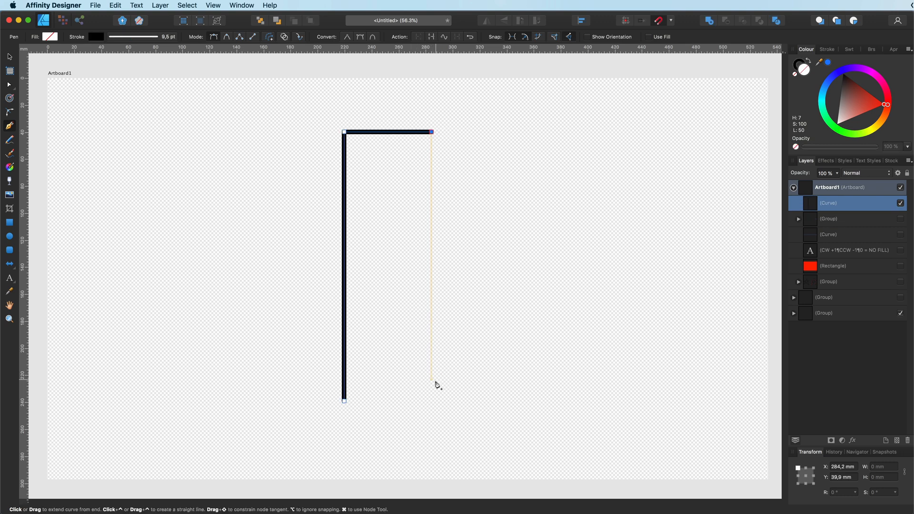
{"action": "left_click", "coordinate": [343, 401]}
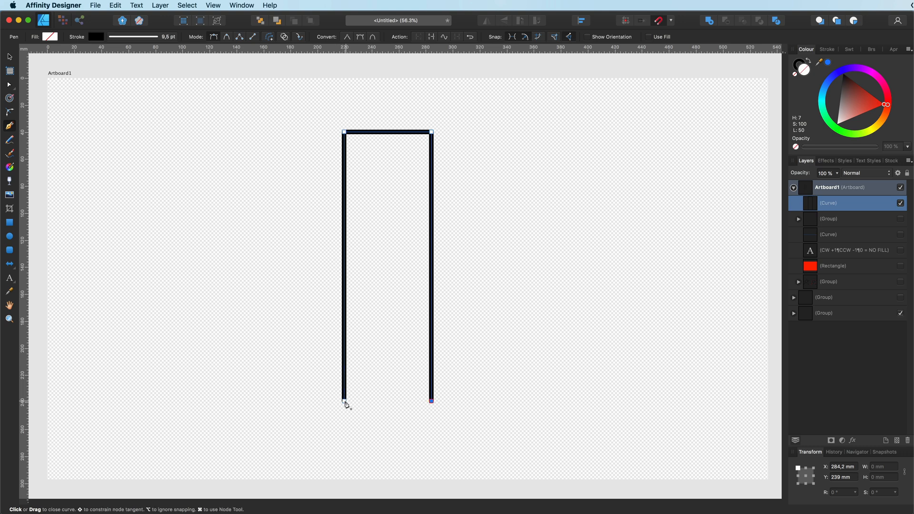
{"action": "left_click", "coordinate": [343, 403]}
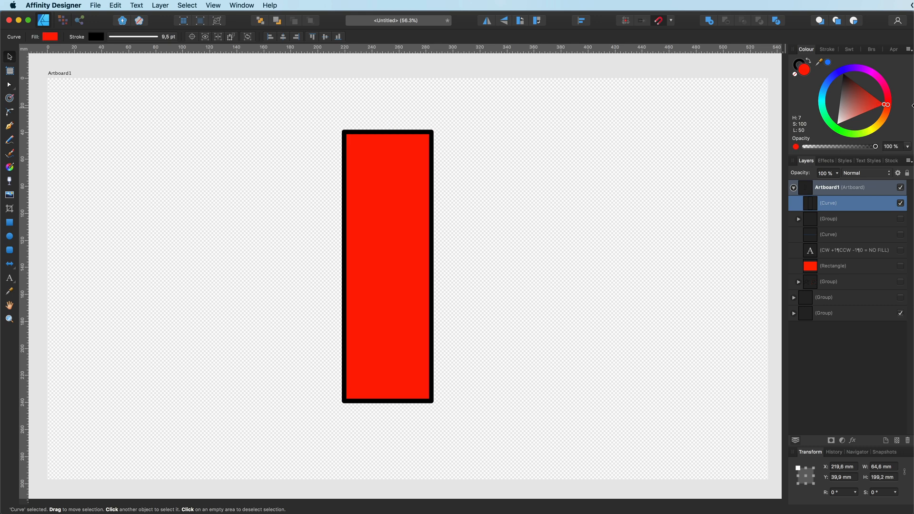
- Select the rectangle with its rotated copy, ready to merge them into a cross
{"action": "left_click", "coordinate": [388, 267]}
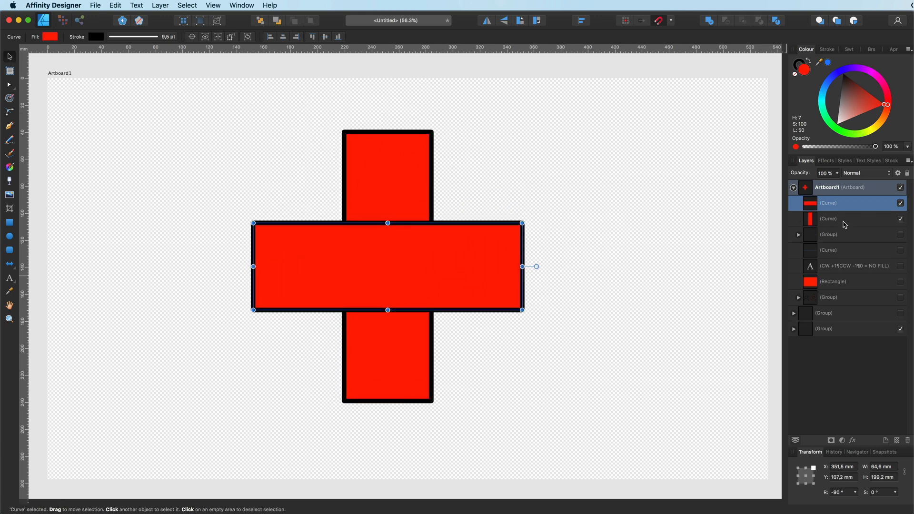
{"action": "right_click", "coordinate": [388, 268]}
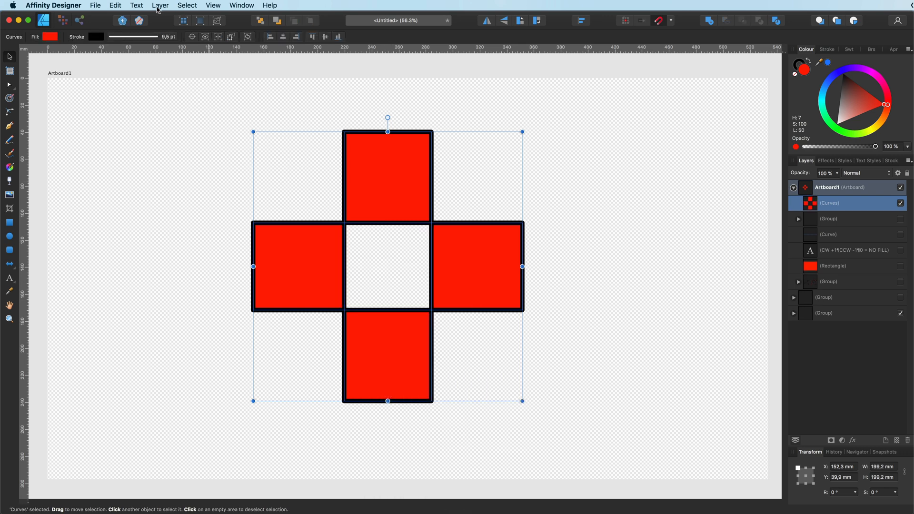
{"action": "left_click", "coordinate": [160, 6]}
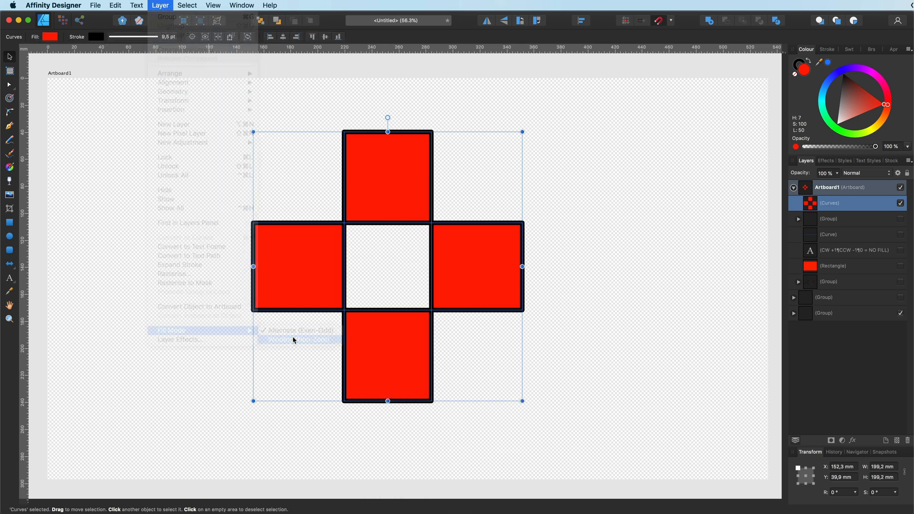
{"action": "left_click", "coordinate": [298, 339]}
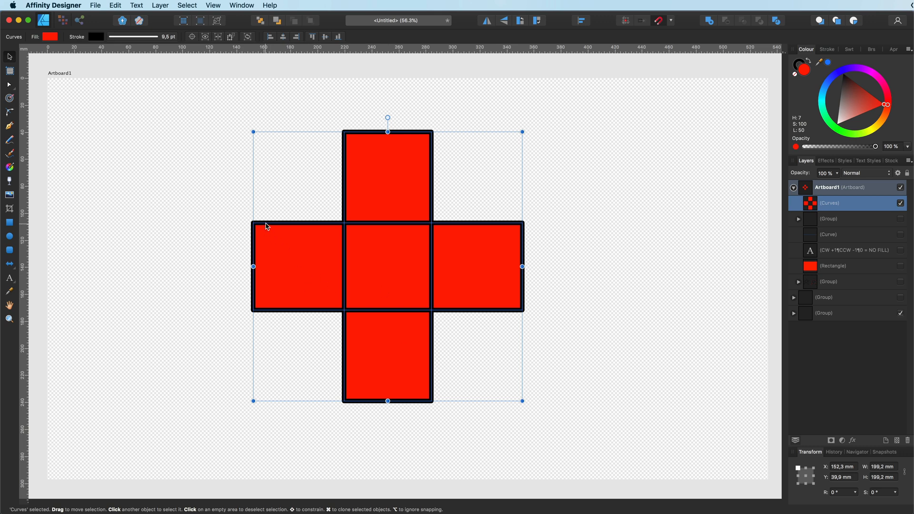
{"action": "mouse_move", "coordinate": [266, 227]}
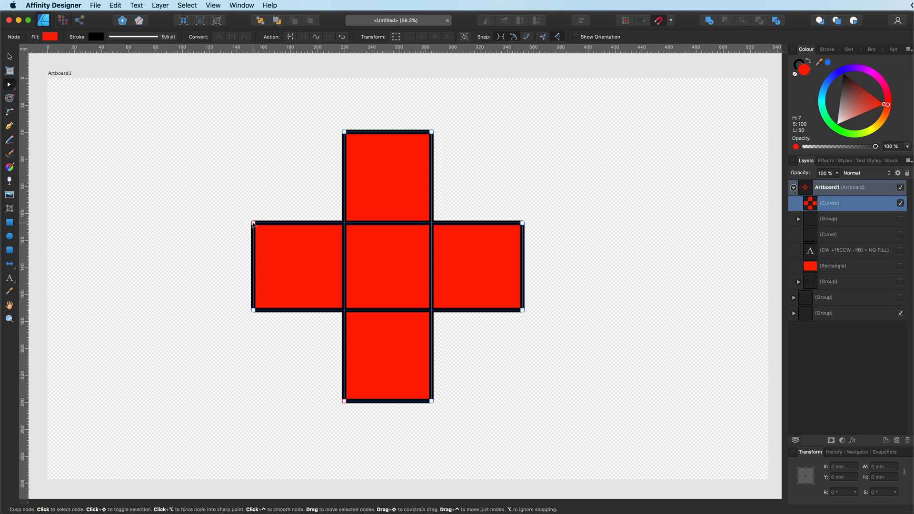
{"action": "left_click", "coordinate": [339, 237]}
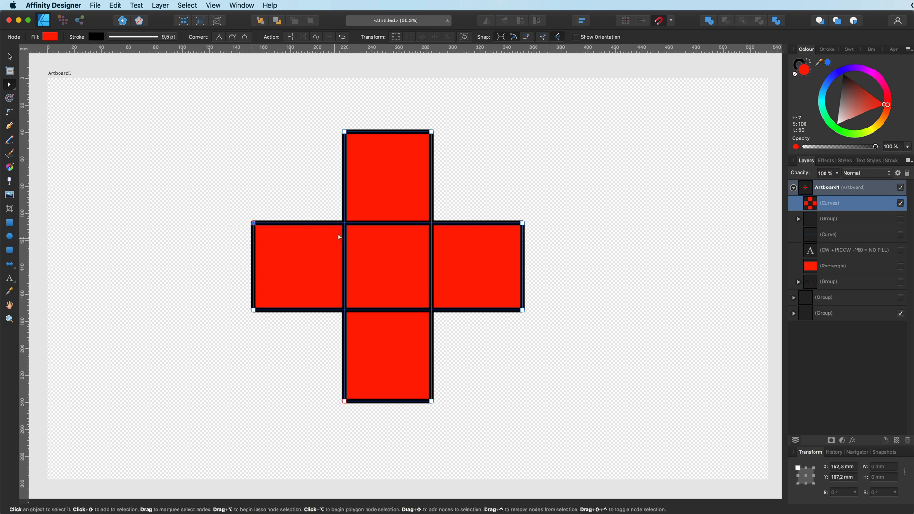
{"action": "left_click", "coordinate": [342, 36]}
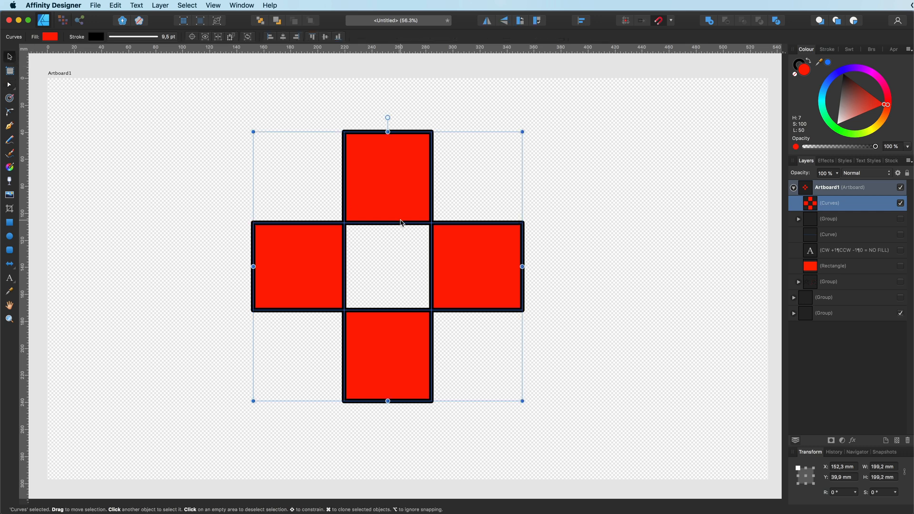
{"action": "mouse_move", "coordinate": [516, 261]}
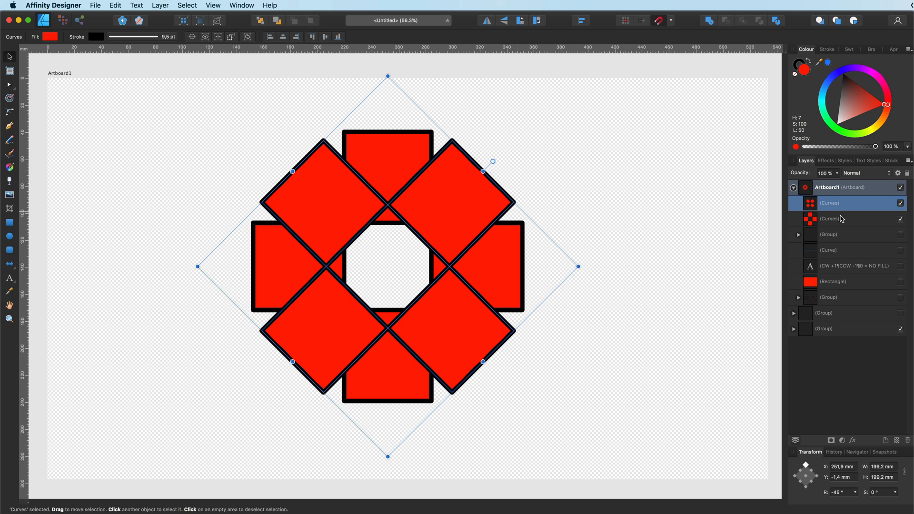
- Merge the overlapping rotated crosses into a single red rosette curve
{"action": "right_click", "coordinate": [415, 263]}
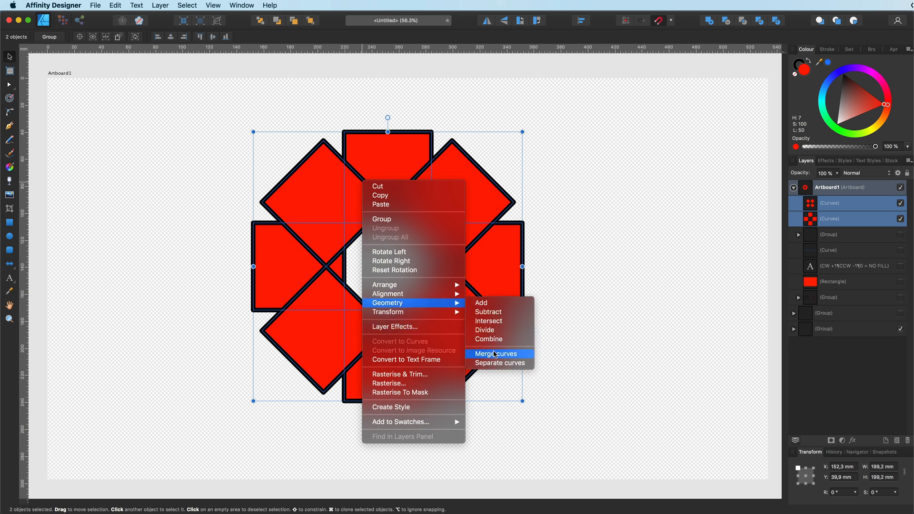
{"action": "left_click", "coordinate": [495, 355]}
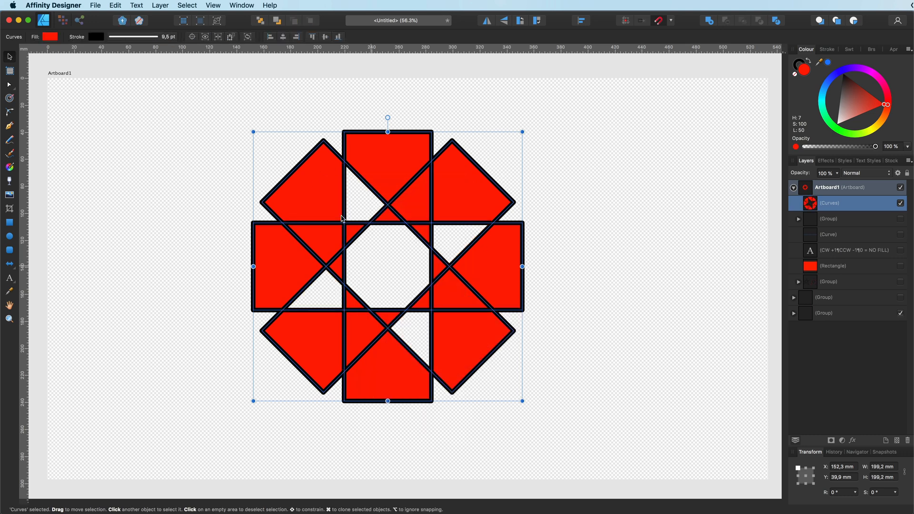
{"action": "mouse_move", "coordinate": [445, 211]}
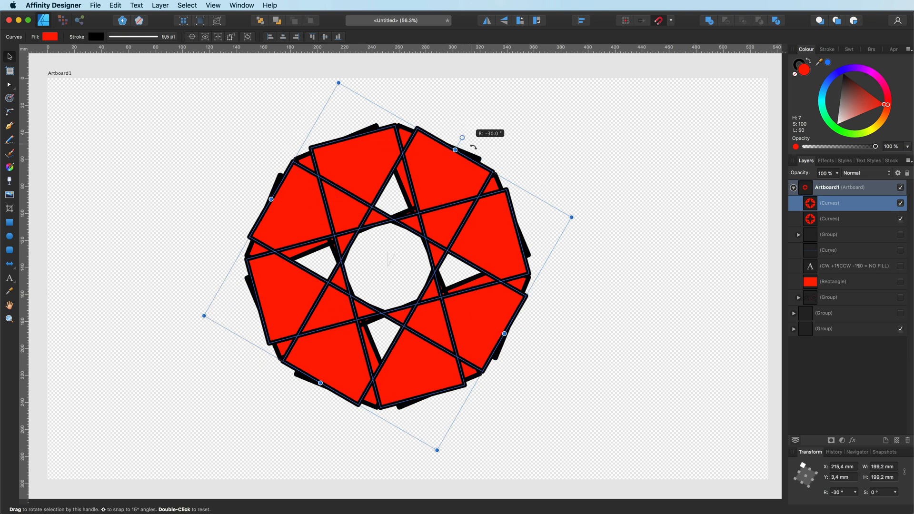
{"action": "right_click", "coordinate": [458, 217]}
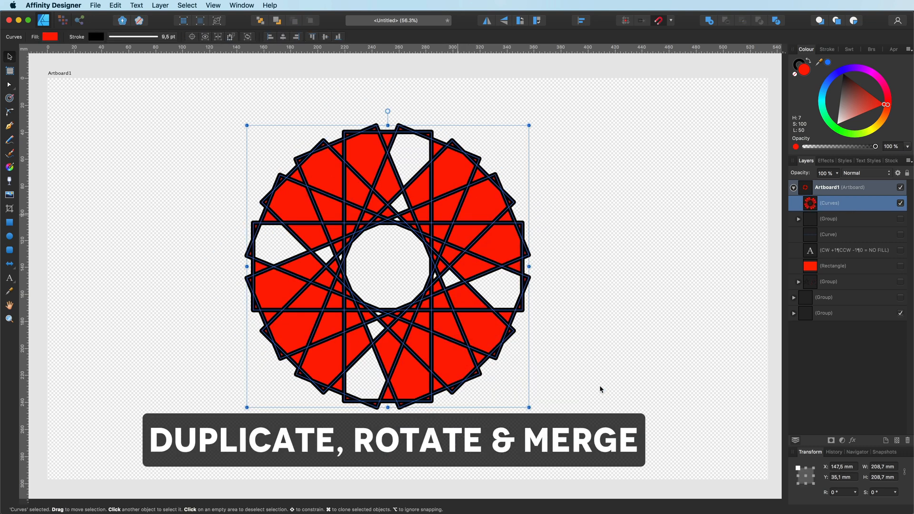
- Thin the stroke to 1.6 pt and merge the rotated copy into one lattice ring
{"action": "left_click_drag", "start_coordinate": [388, 111], "coordinate": [368, 114]}
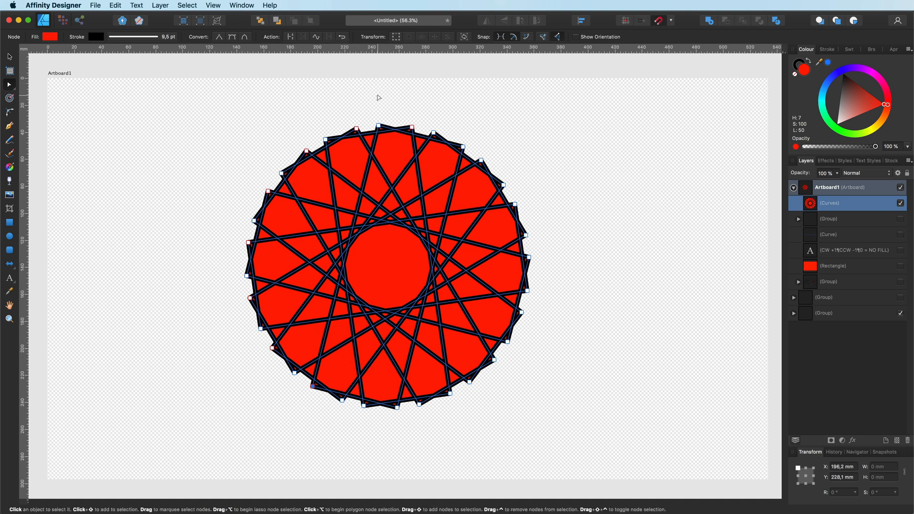
{"action": "left_click", "coordinate": [343, 37]}
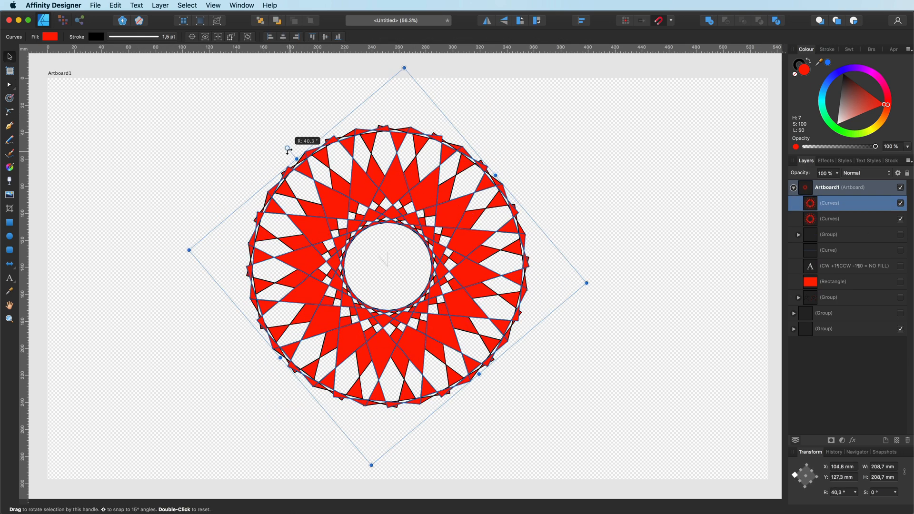
{"action": "right_click", "coordinate": [385, 256]}
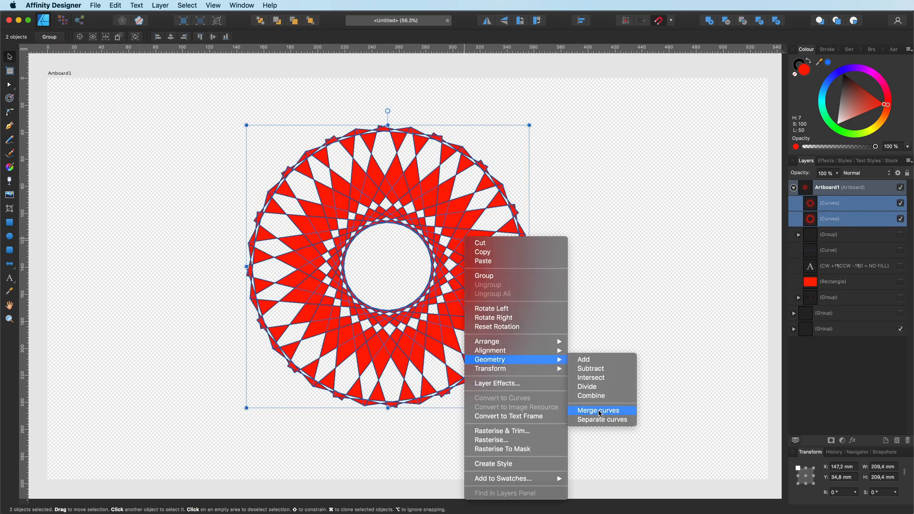
{"action": "left_click", "coordinate": [598, 410]}
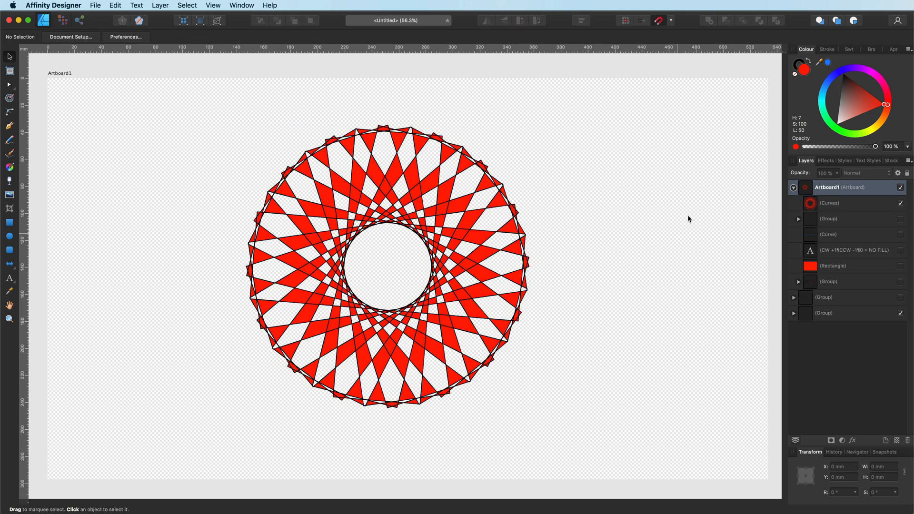
- Remove the ring's black outline so only red and white shapes remain
{"action": "left_click", "coordinate": [160, 6]}
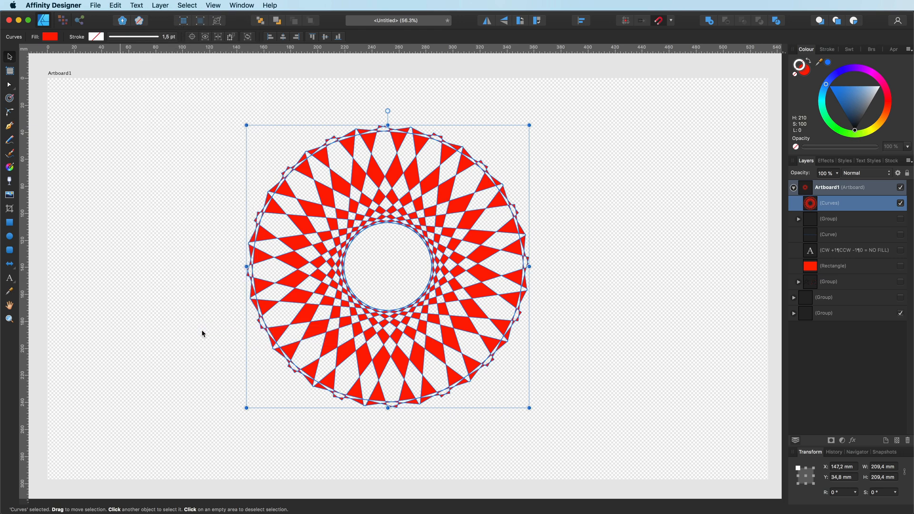
{"action": "left_click", "coordinate": [181, 328]}
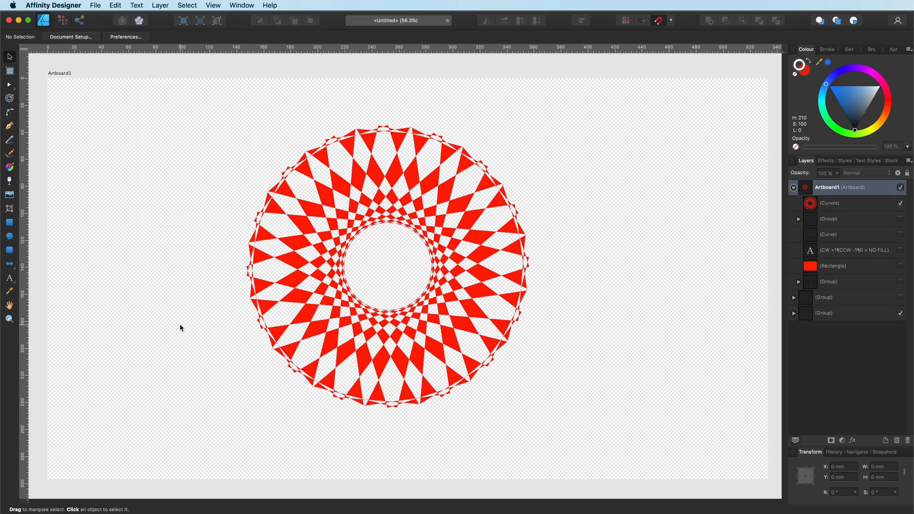
{"action": "left_click", "coordinate": [830, 203]}
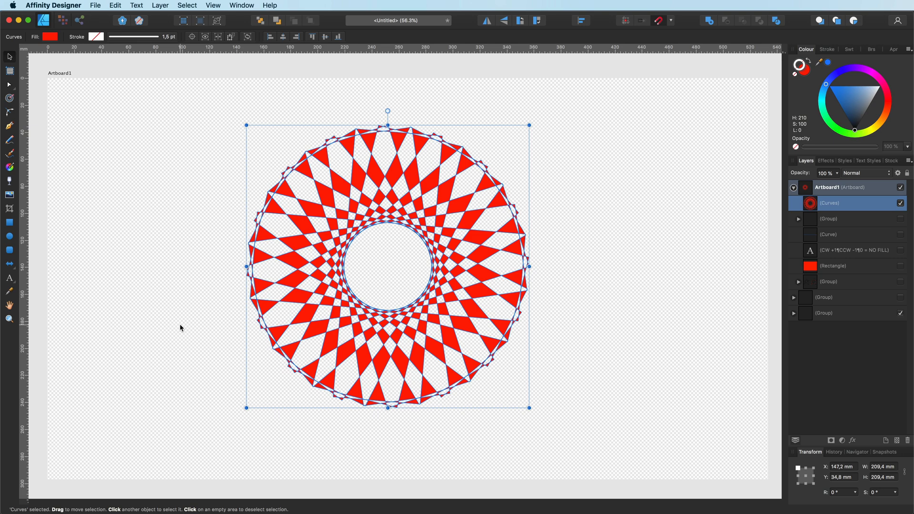
{"action": "left_click", "coordinate": [10, 305]}
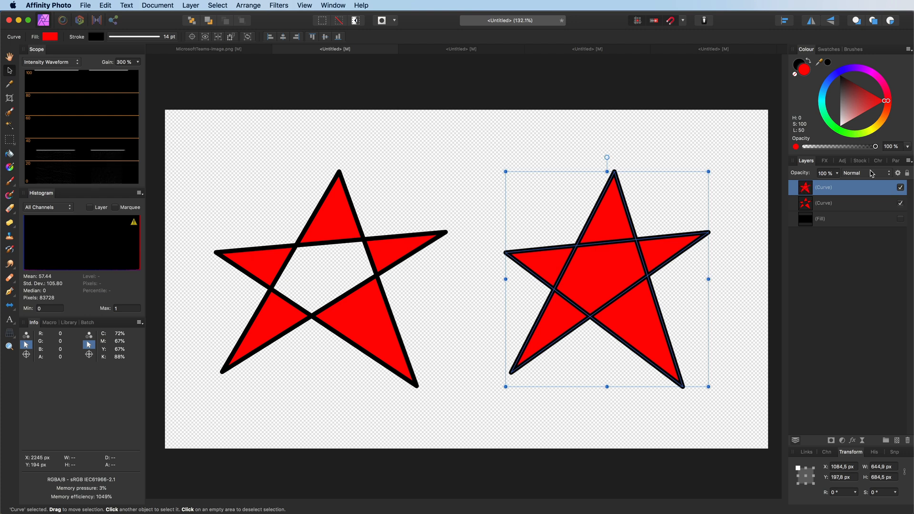
{"action": "mouse_move", "coordinate": [587, 316]}
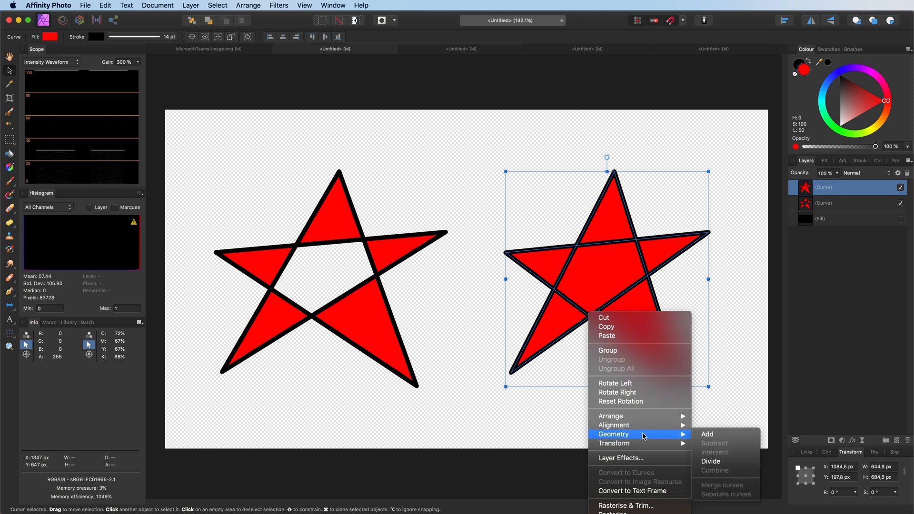
{"action": "mouse_move", "coordinate": [645, 438]}
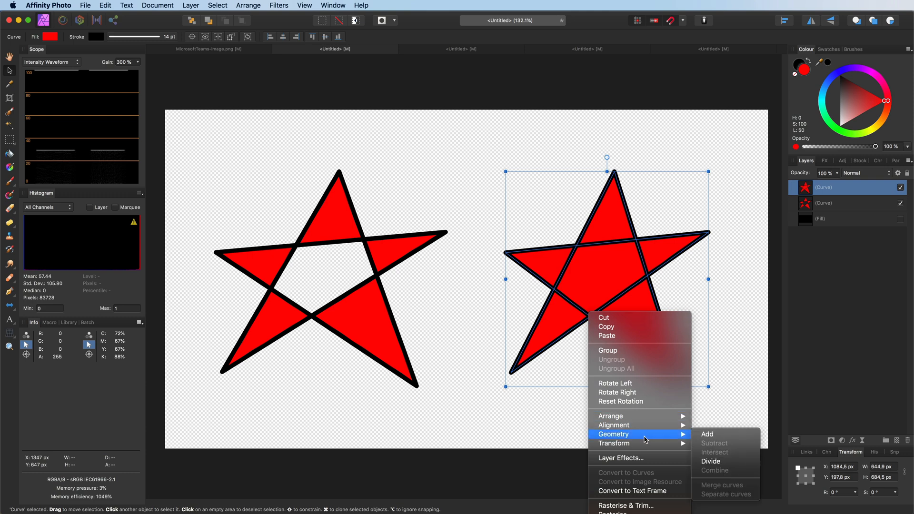